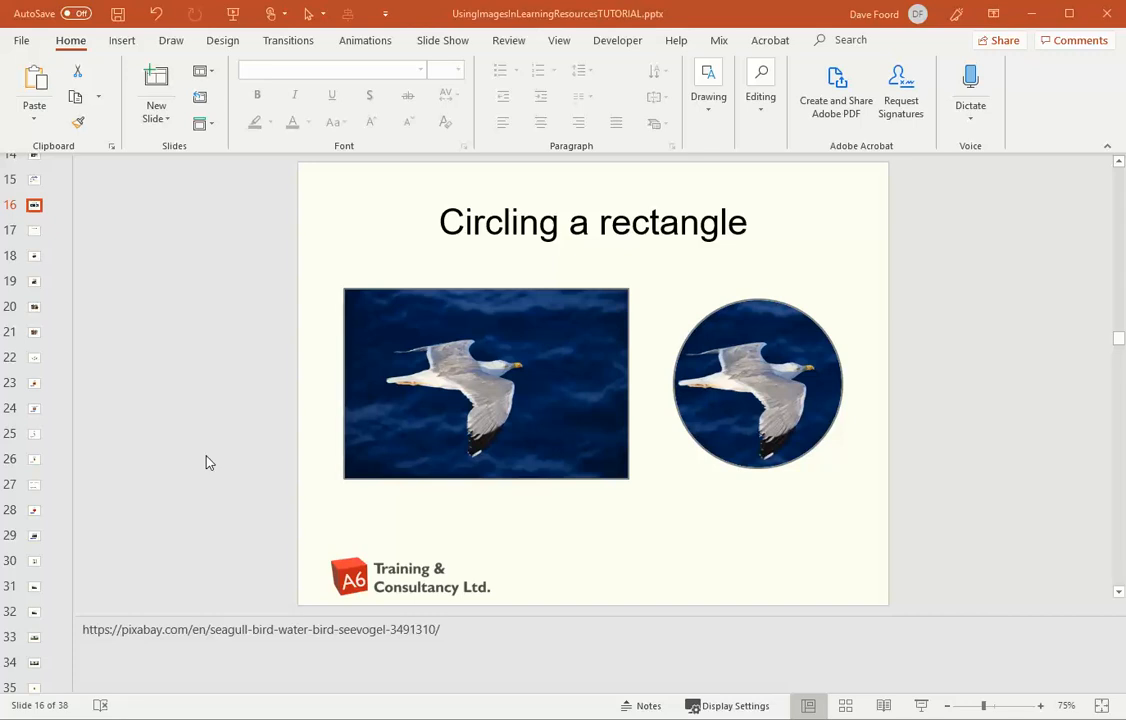
{"action": "mouse_move", "coordinate": [530, 528]}
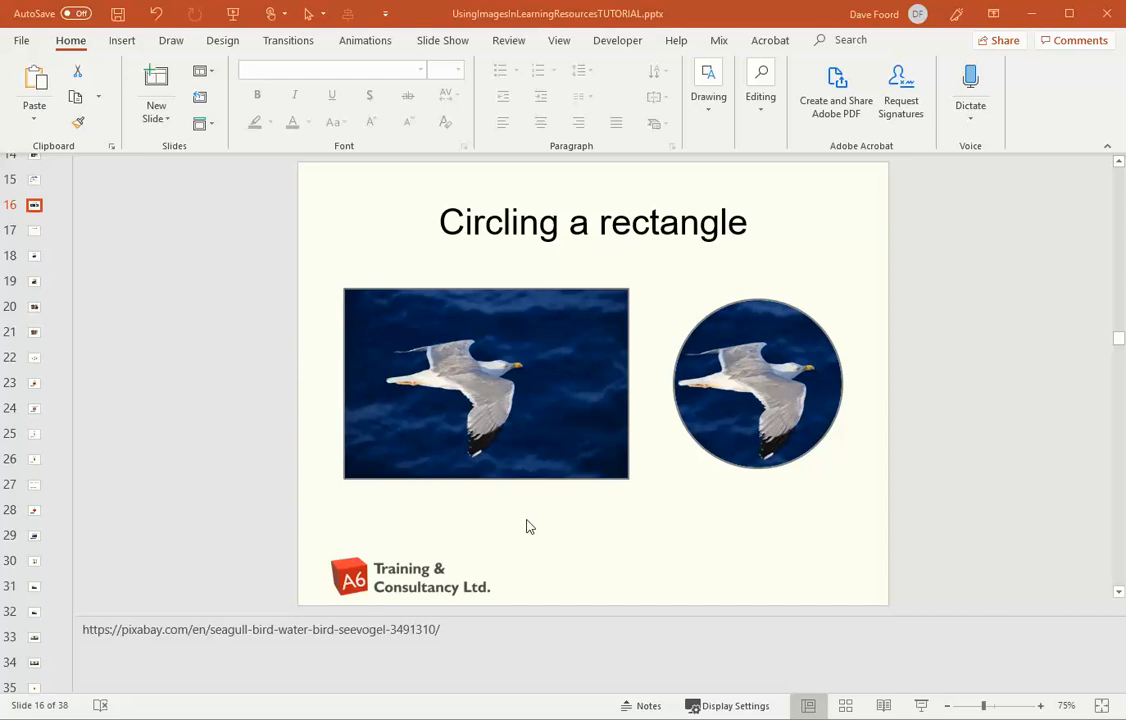
{"action": "mouse_move", "coordinate": [708, 456]}
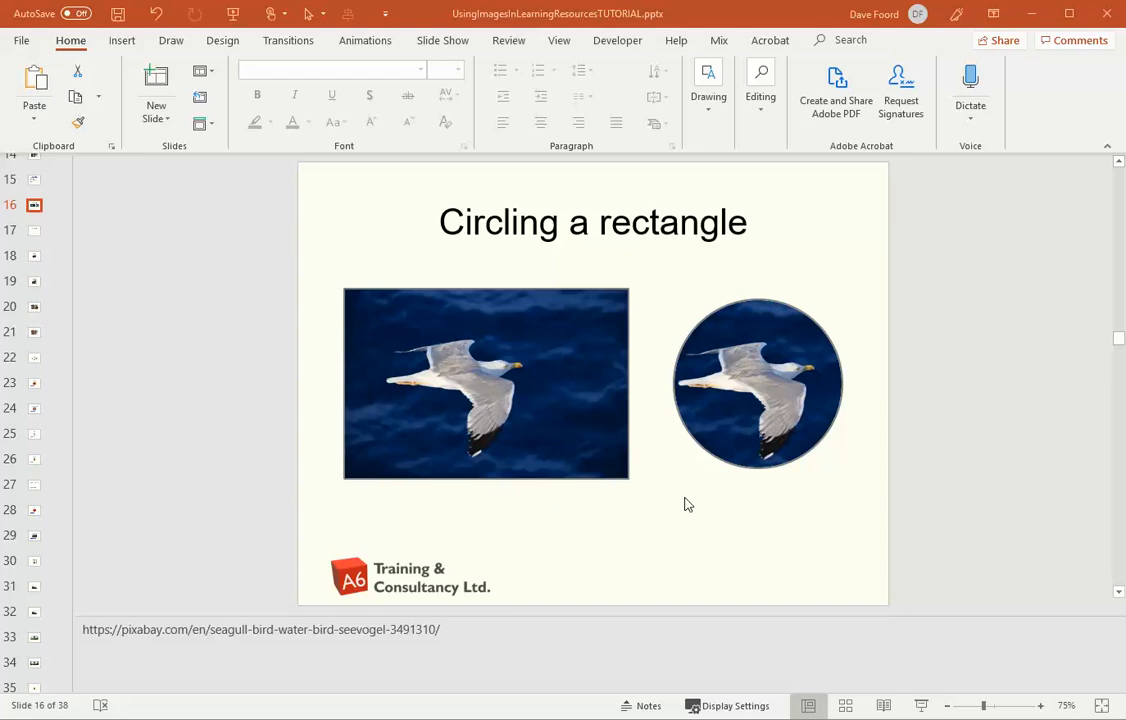
{"action": "mouse_move", "coordinate": [684, 460]}
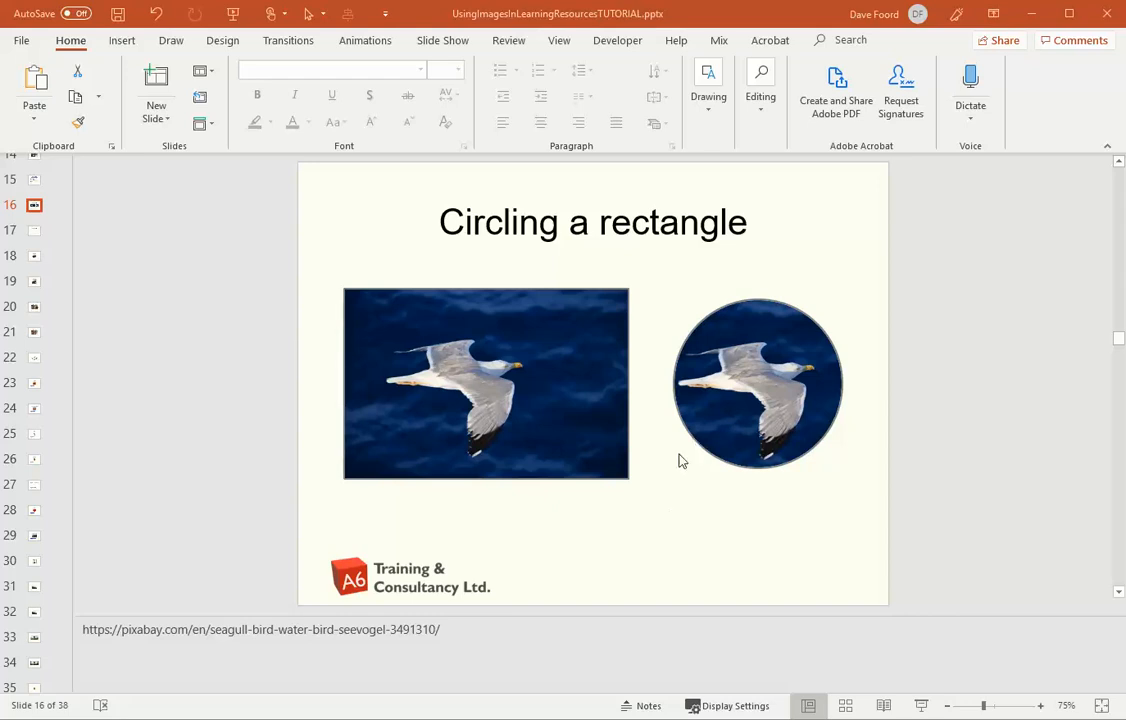
{"action": "mouse_move", "coordinate": [732, 500]}
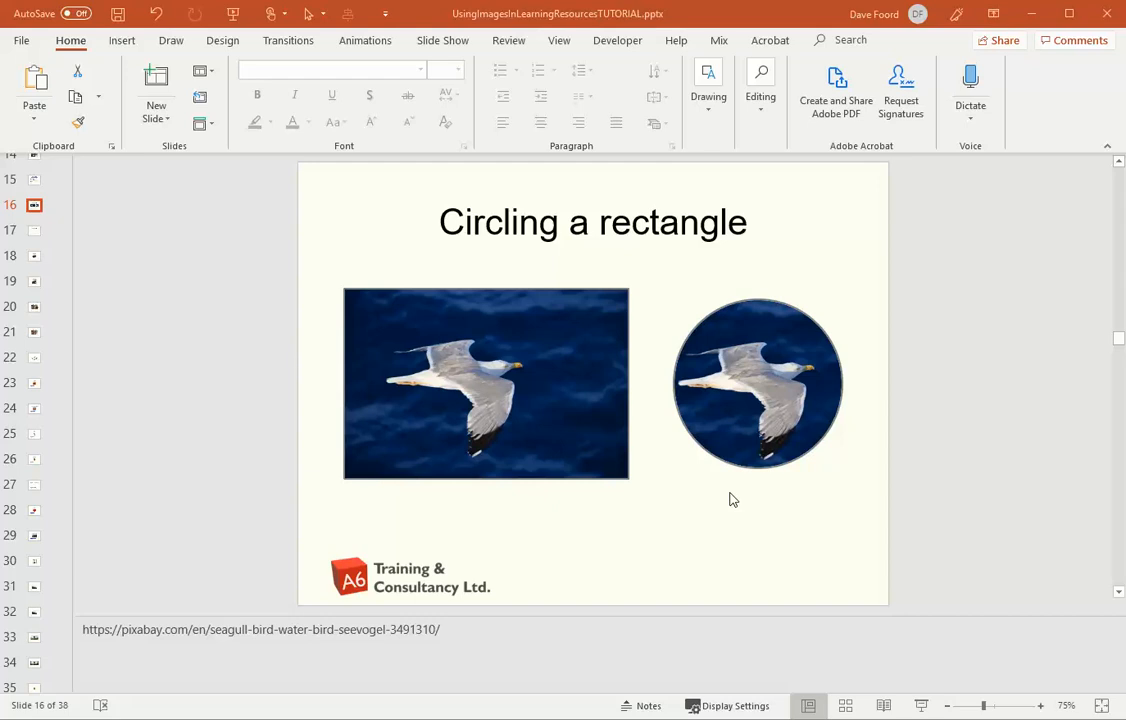
{"action": "mouse_move", "coordinate": [496, 392]}
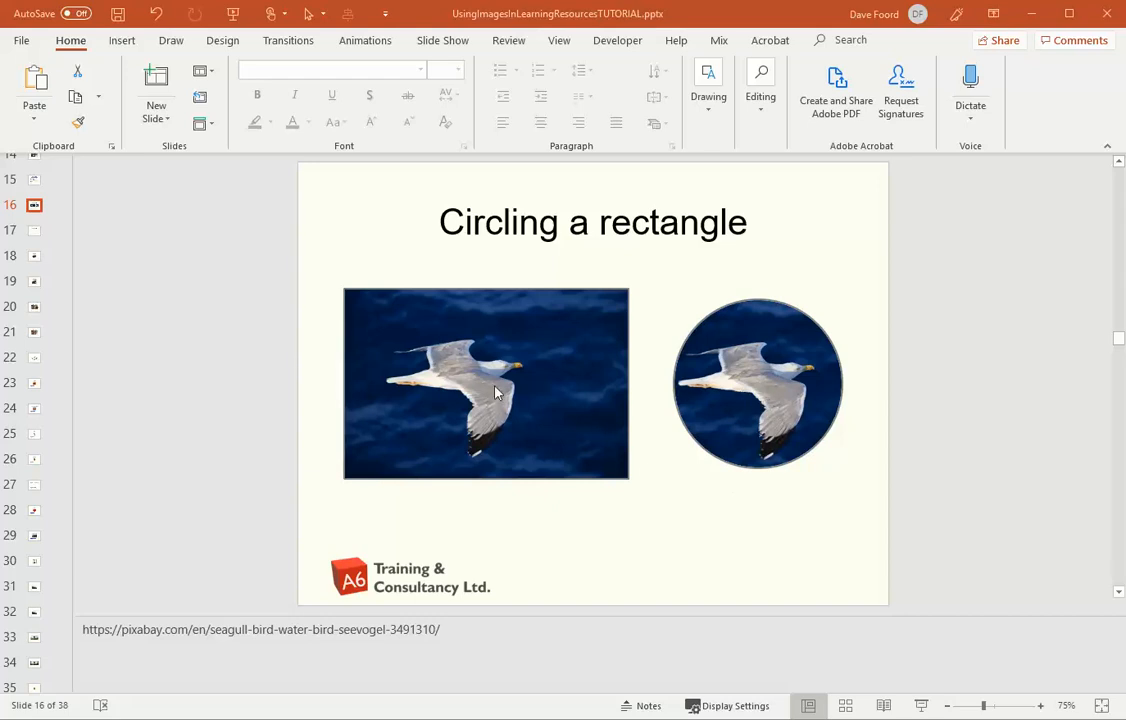
{"action": "mouse_move", "coordinate": [530, 430]}
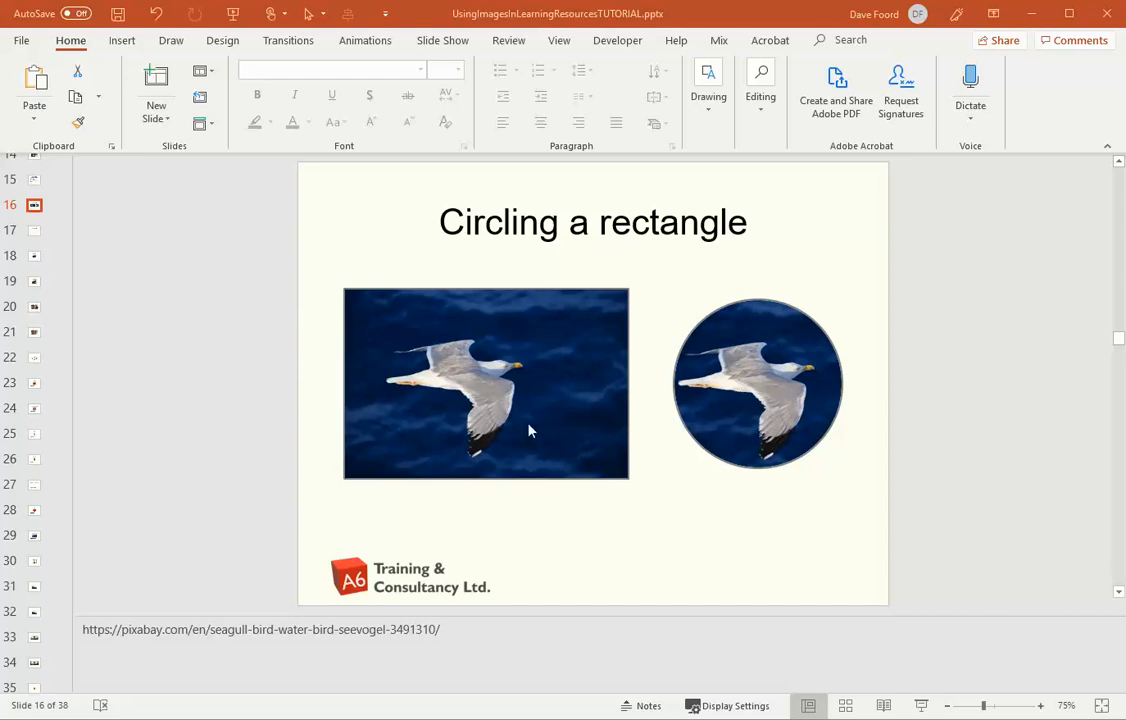
{"action": "mouse_move", "coordinate": [504, 384]}
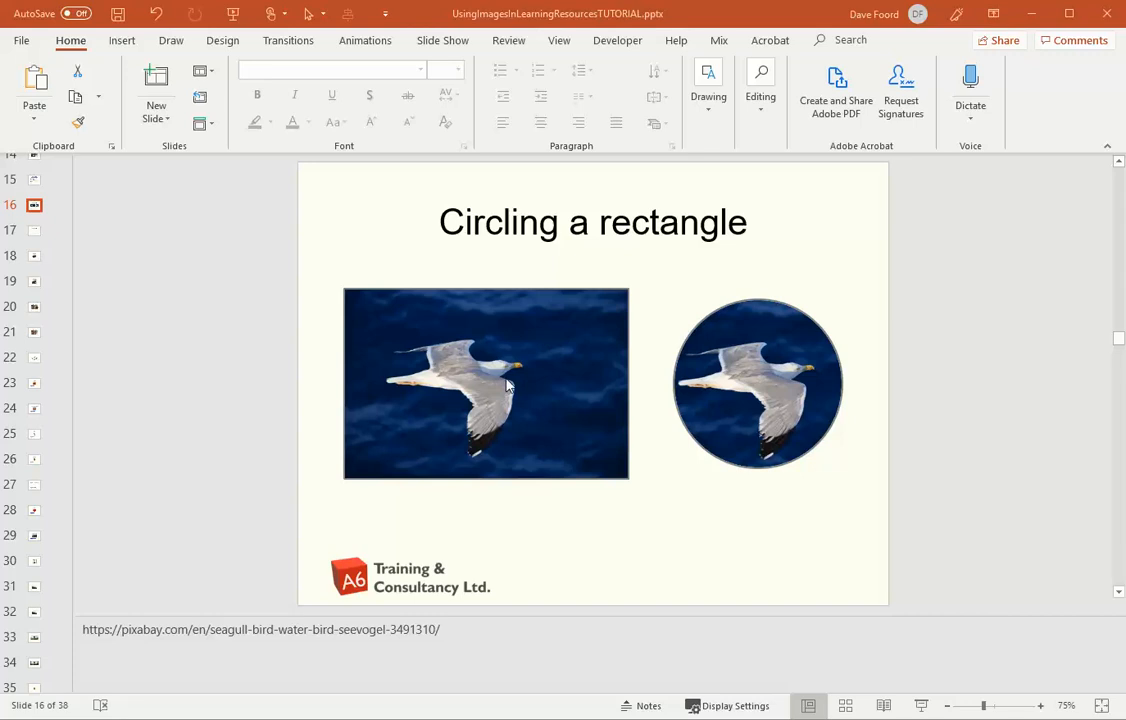
{"action": "mouse_move", "coordinate": [742, 388]}
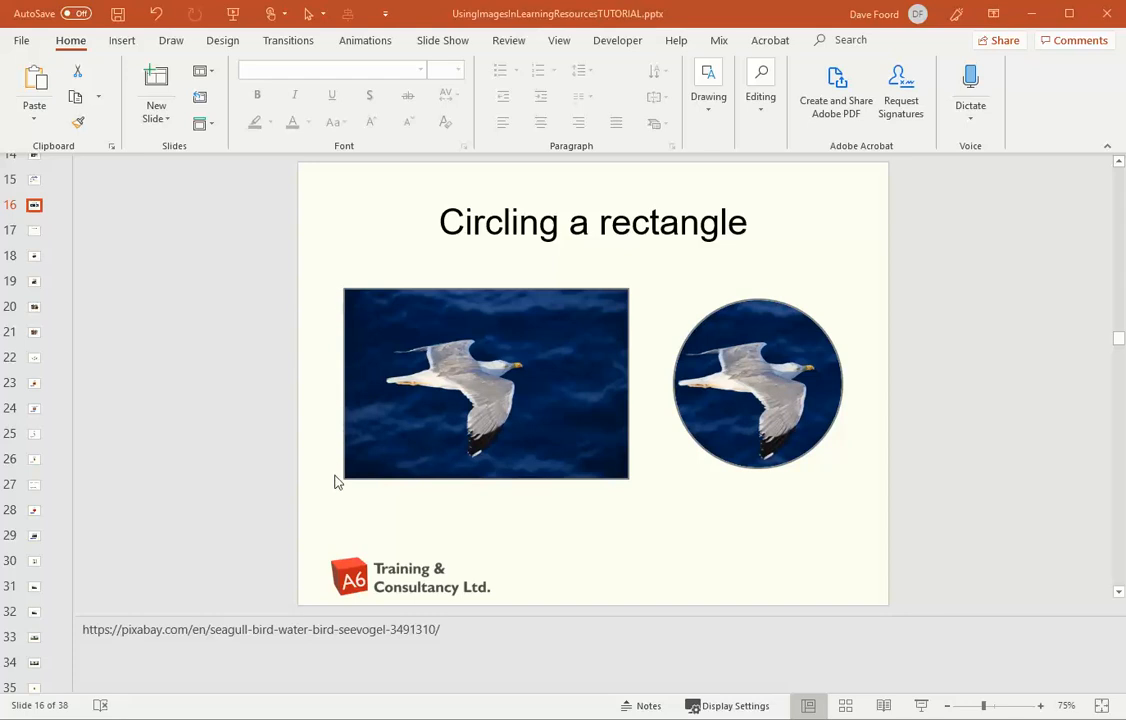
{"action": "mouse_move", "coordinate": [570, 470]}
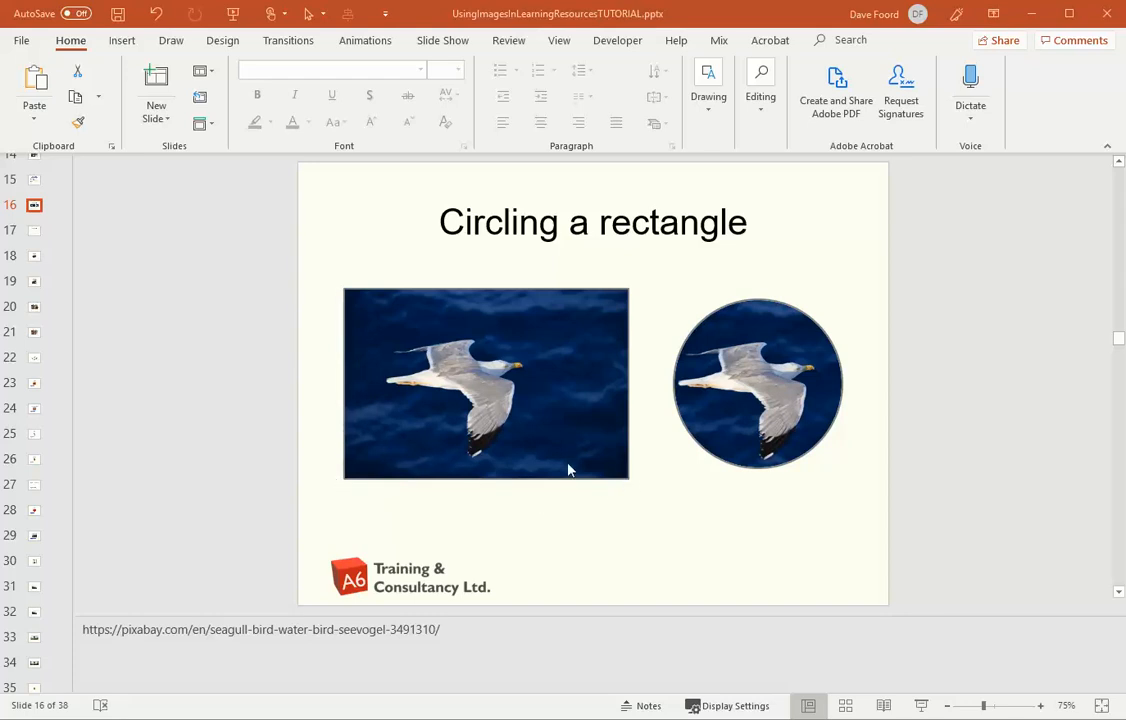
{"action": "mouse_move", "coordinate": [592, 500]}
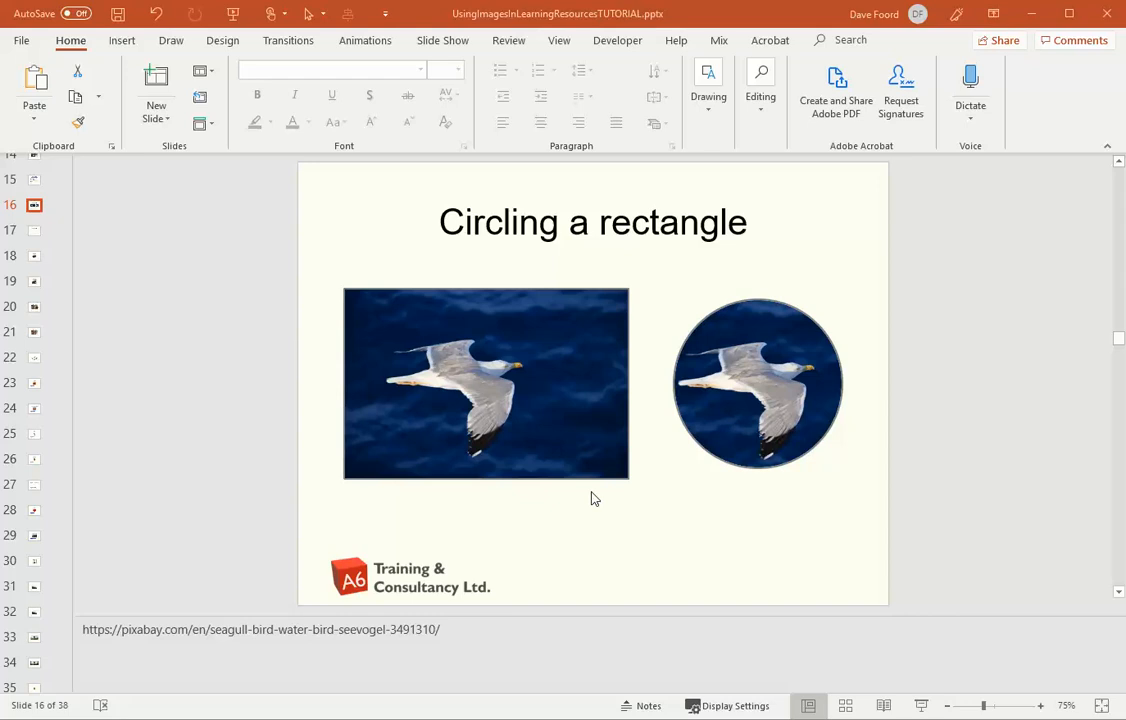
{"action": "mouse_move", "coordinate": [680, 478]}
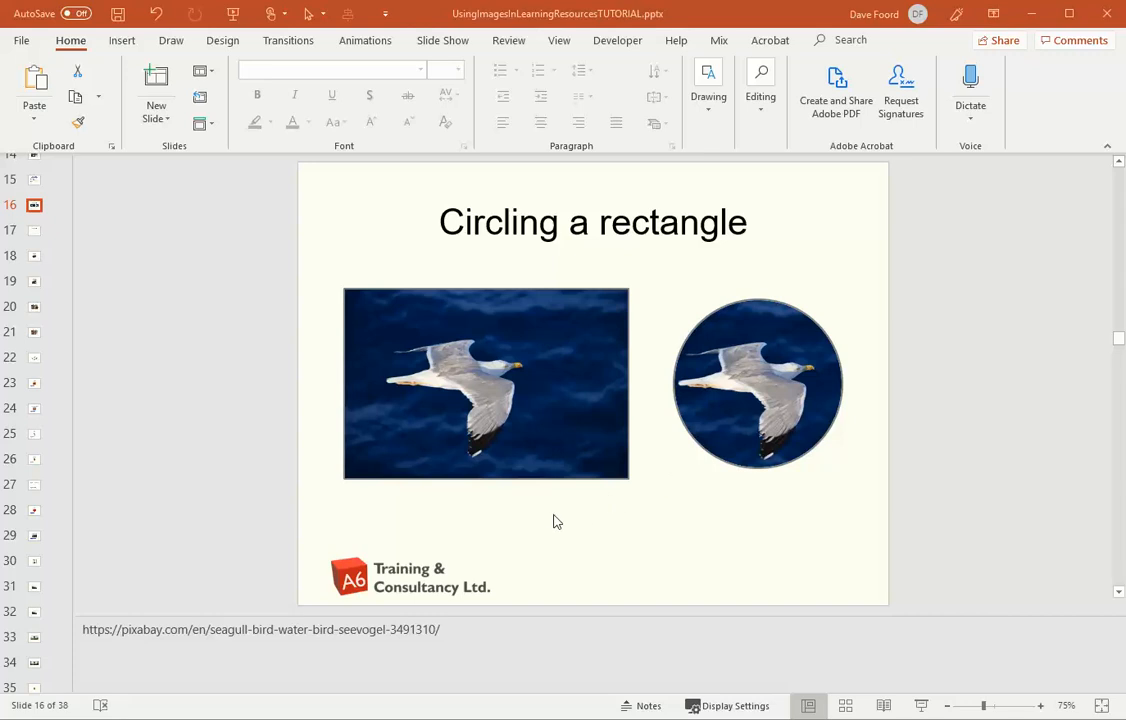
{"action": "mouse_move", "coordinate": [538, 420]}
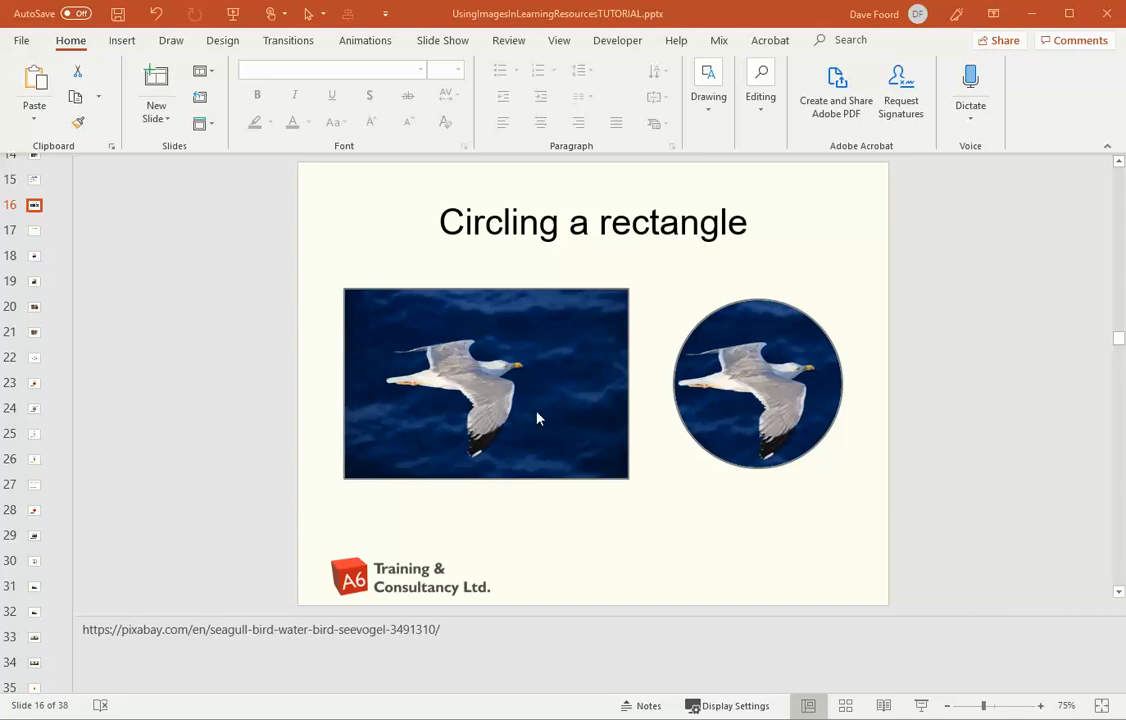
{"action": "mouse_move", "coordinate": [696, 448]}
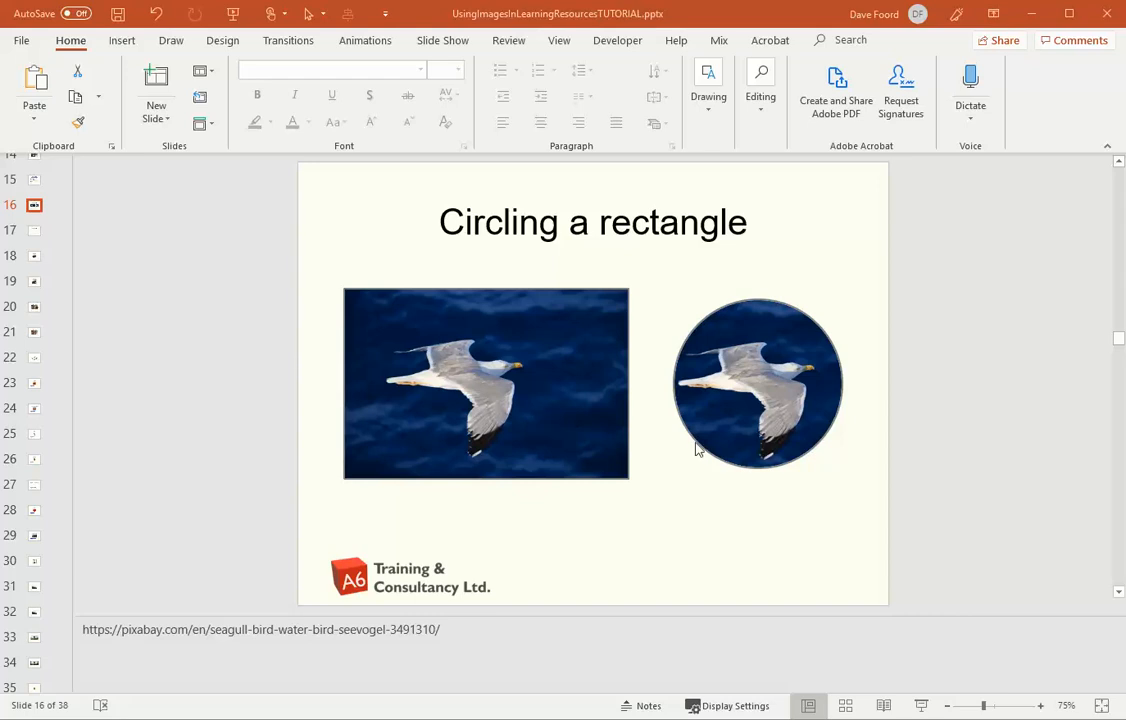
{"action": "mouse_move", "coordinate": [530, 444]}
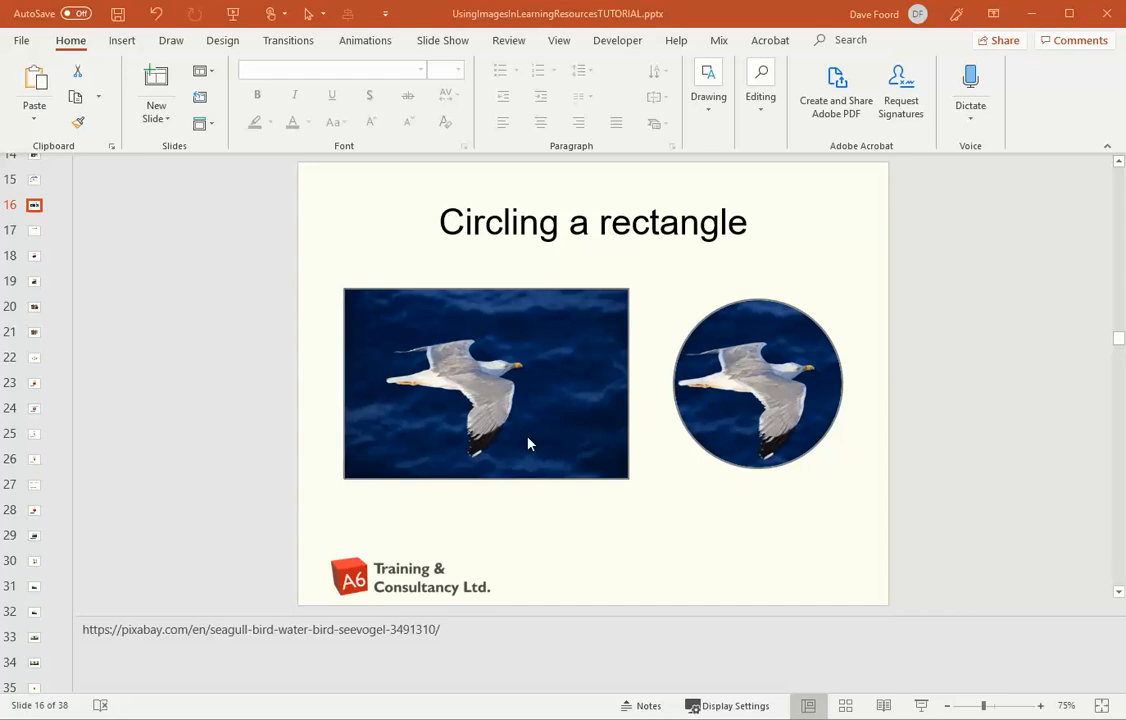
{"action": "mouse_move", "coordinate": [536, 394]}
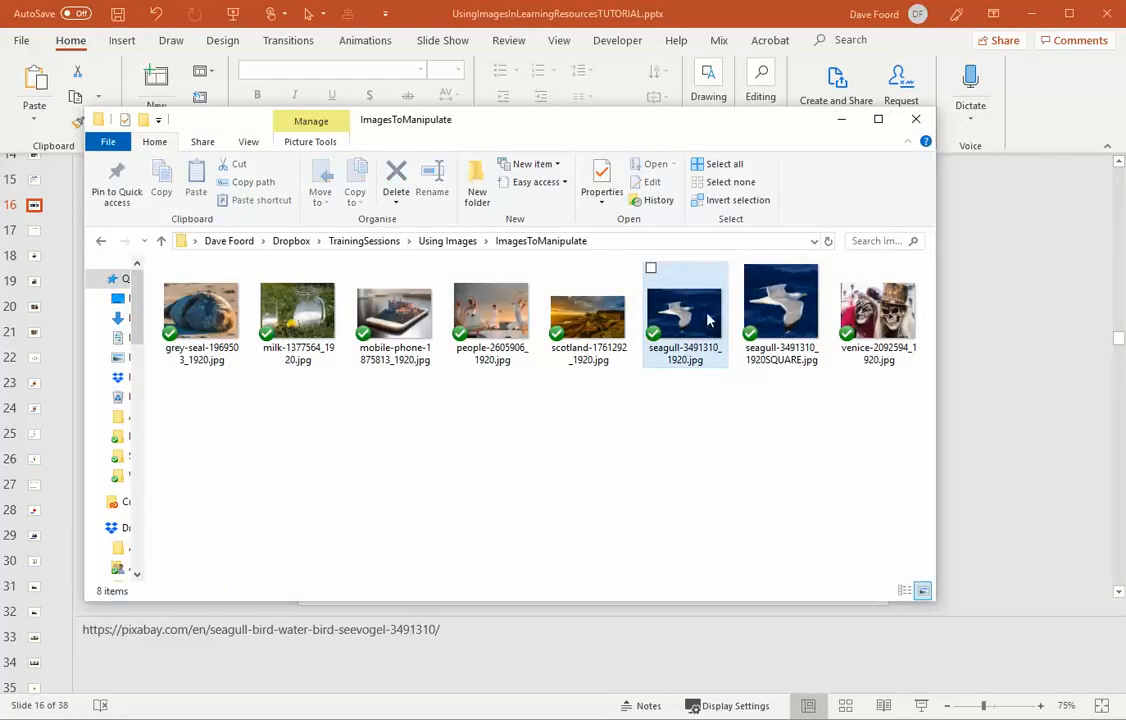
{"action": "mouse_move", "coordinate": [684, 320]}
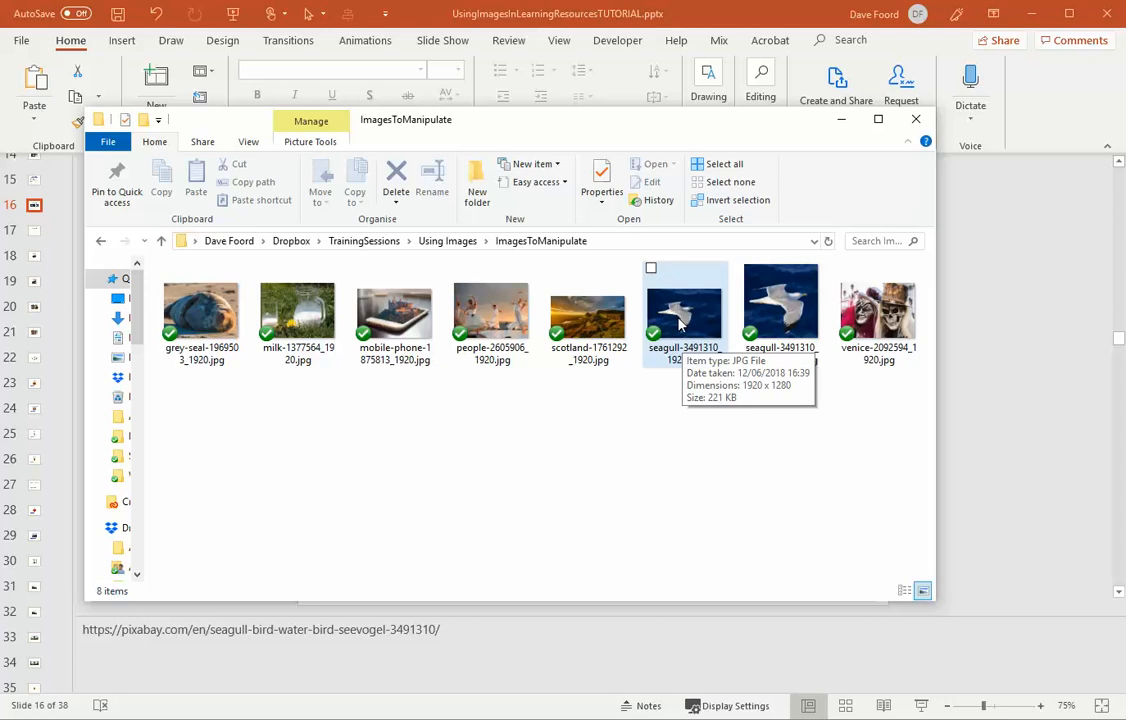
- Open the first seagull JPG from the ImagesToManipulate folder in Photos
{"action": "double_click", "coordinate": [684, 304]}
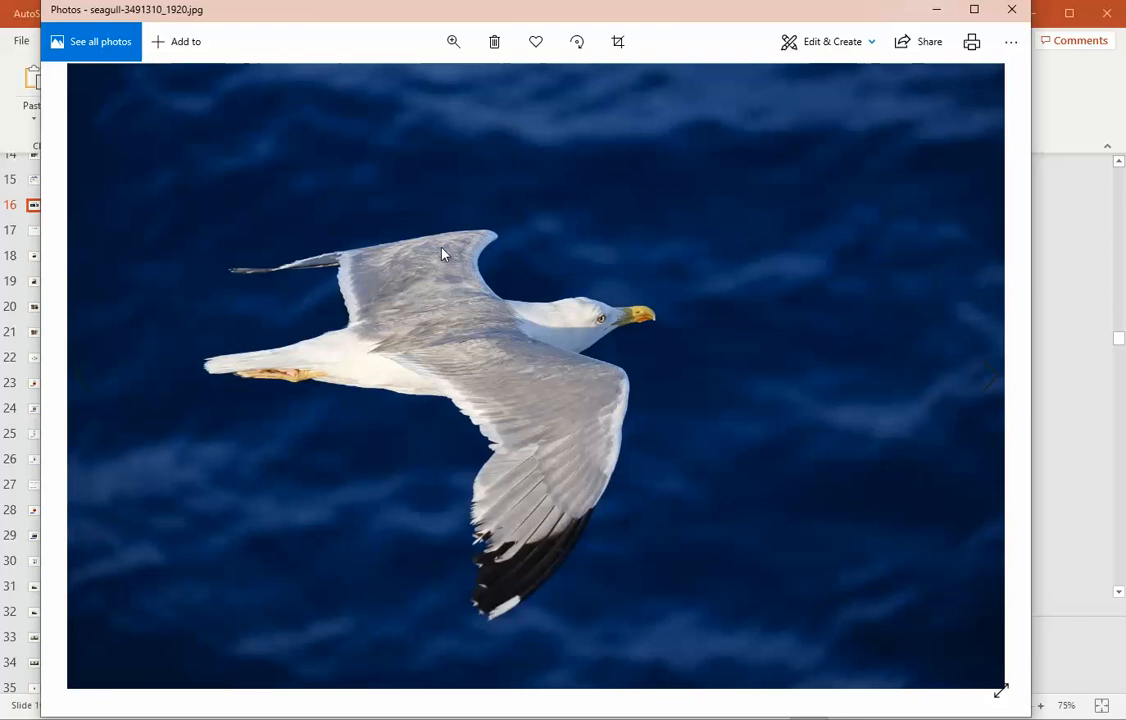
{"action": "mouse_move", "coordinate": [560, 284]}
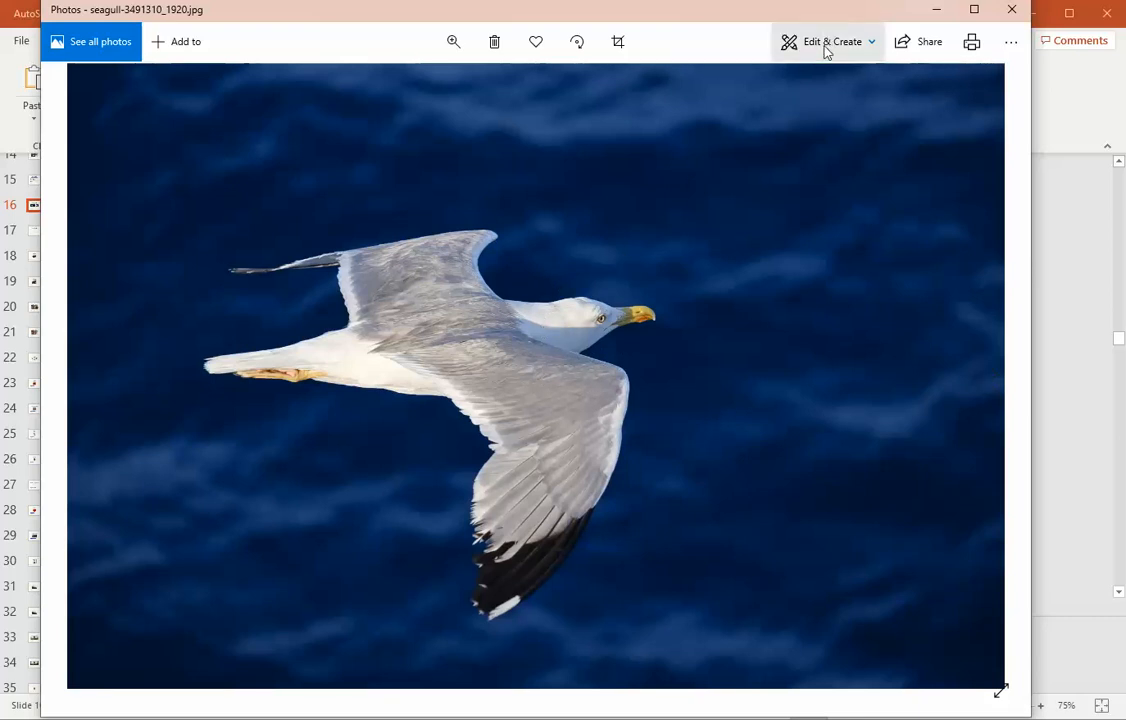
{"action": "mouse_move", "coordinate": [832, 40]}
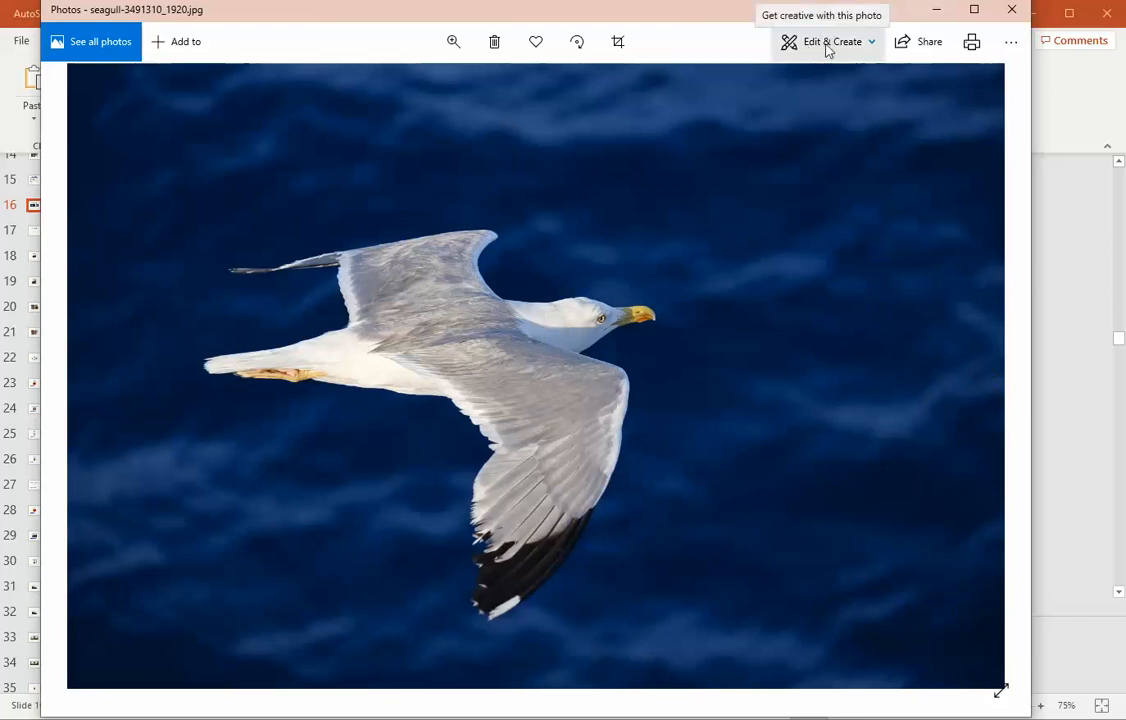
- Switch the seagull photo into the Photos editing workspace via Edit & Create
{"action": "left_click", "coordinate": [832, 40]}
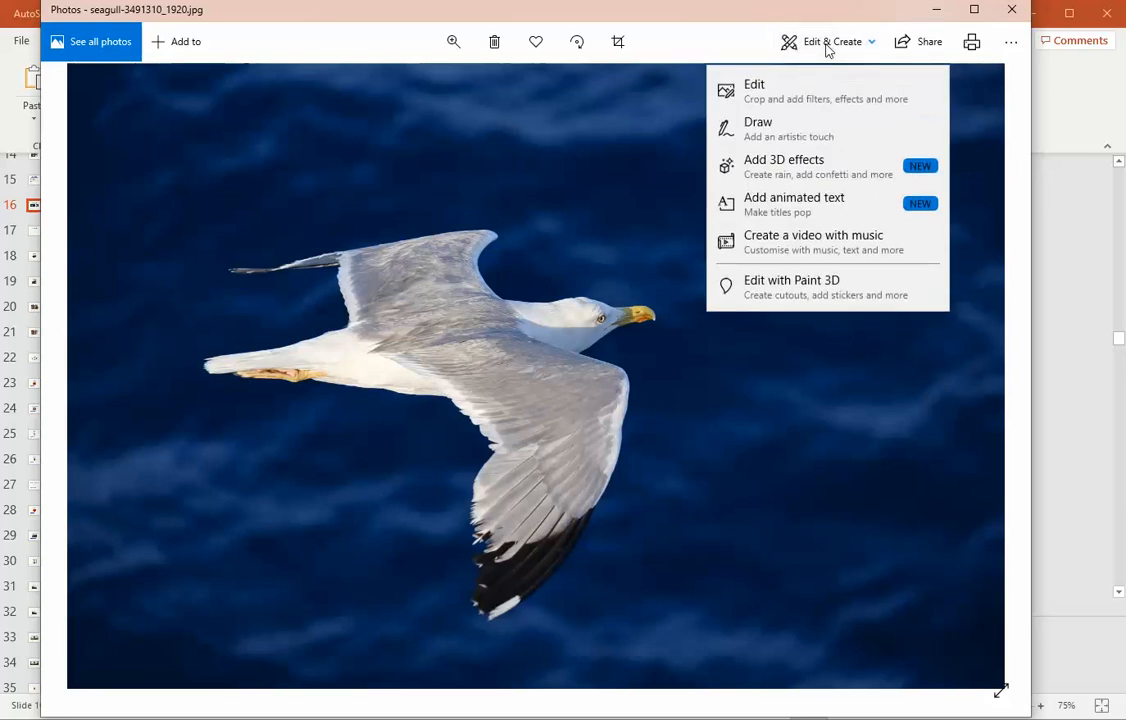
{"action": "left_click", "coordinate": [754, 90]}
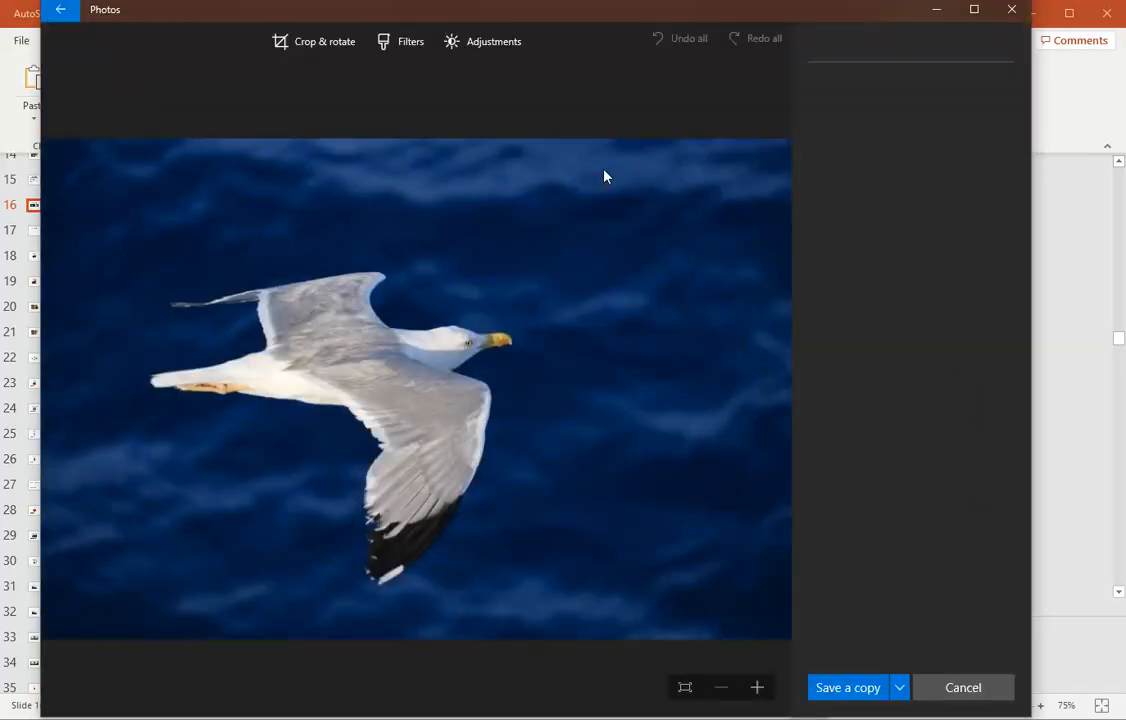
- Crop the seagull photo with a Square aspect ratio, enlarged to frame the bird
{"action": "left_click", "coordinate": [312, 40]}
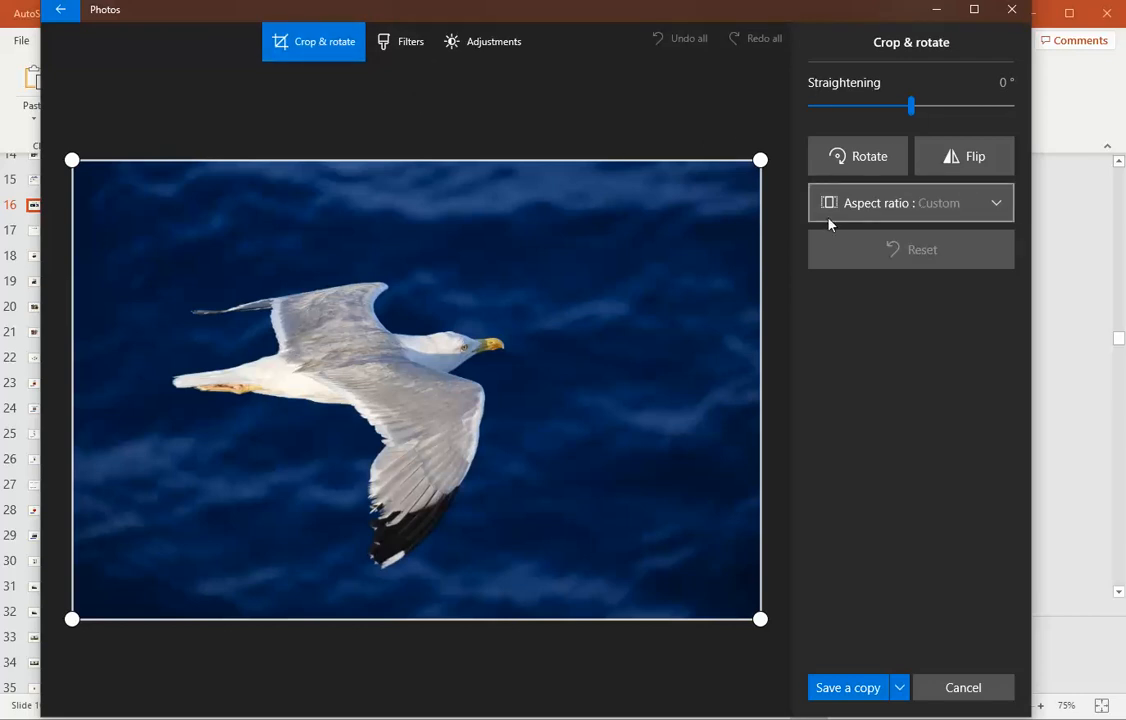
{"action": "mouse_move", "coordinate": [908, 210]}
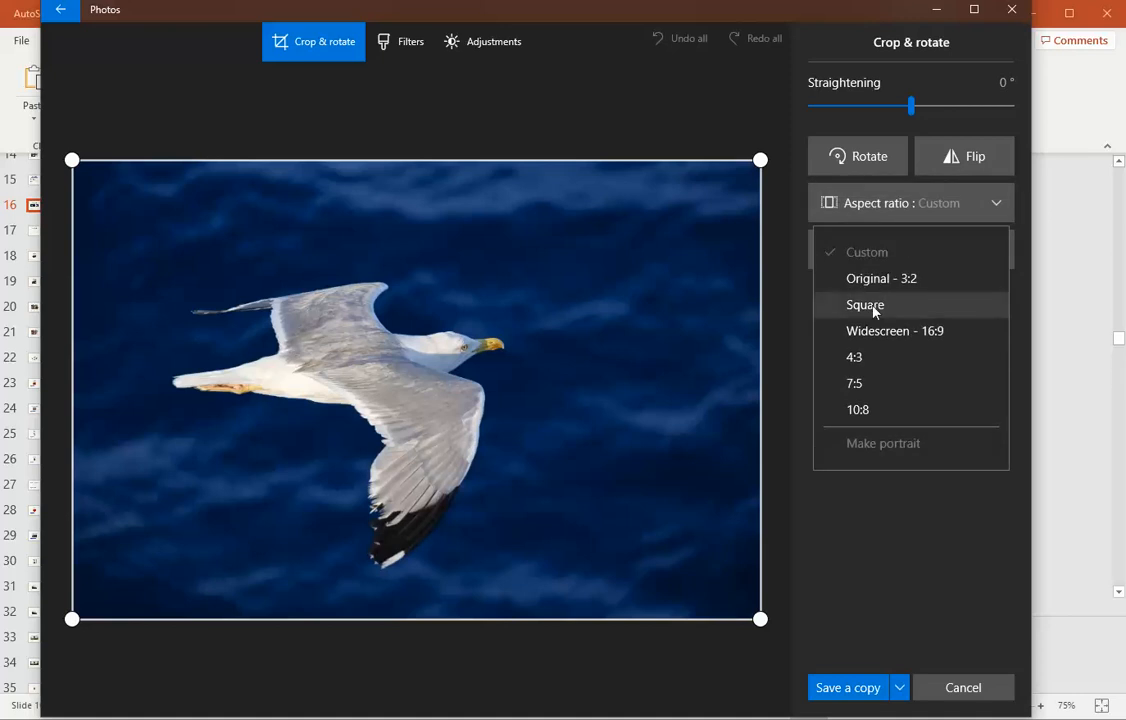
{"action": "left_click", "coordinate": [864, 304]}
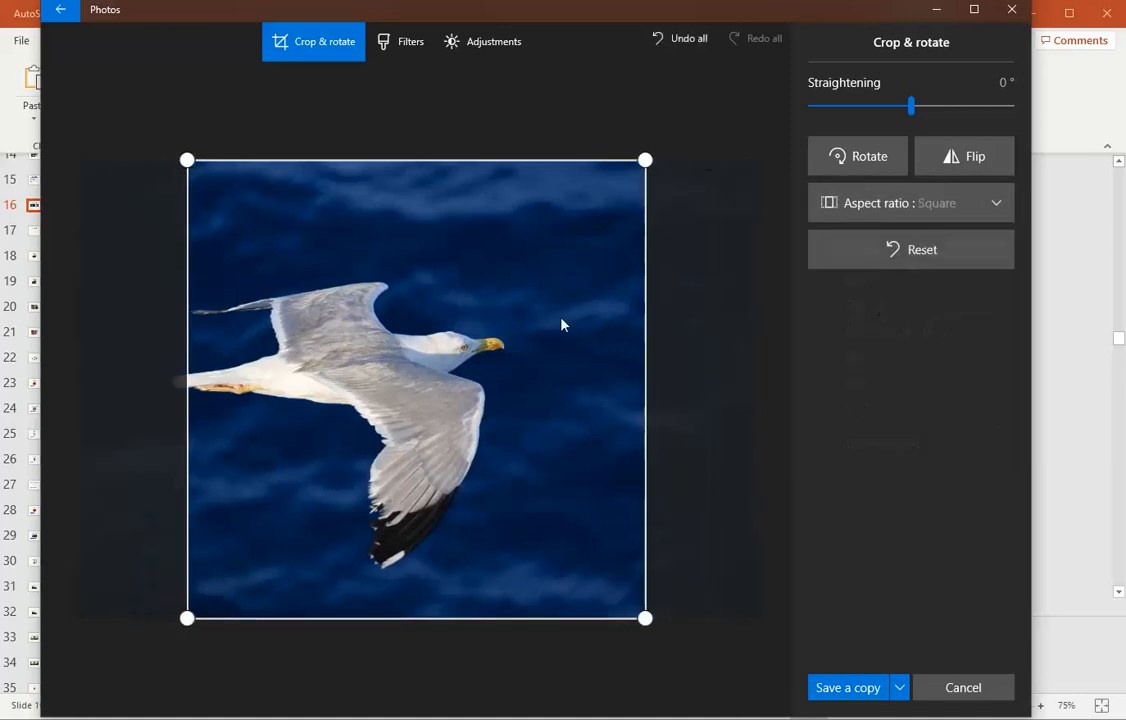
{"action": "mouse_move", "coordinate": [426, 458]}
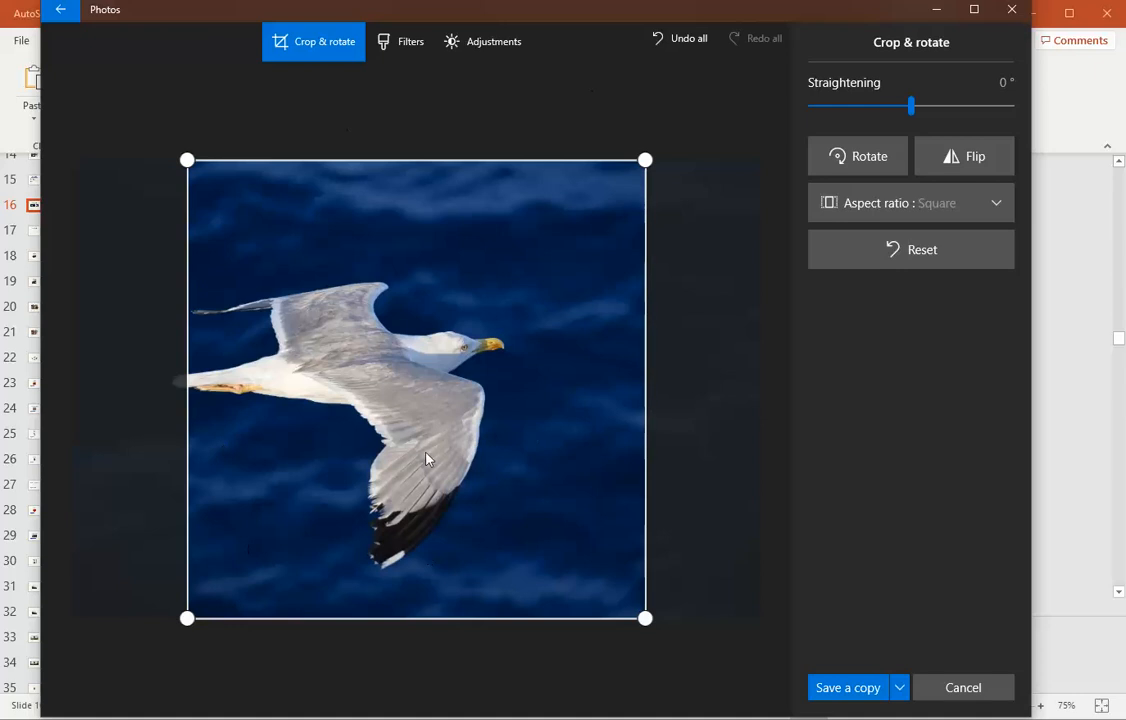
{"action": "mouse_move", "coordinate": [344, 360]}
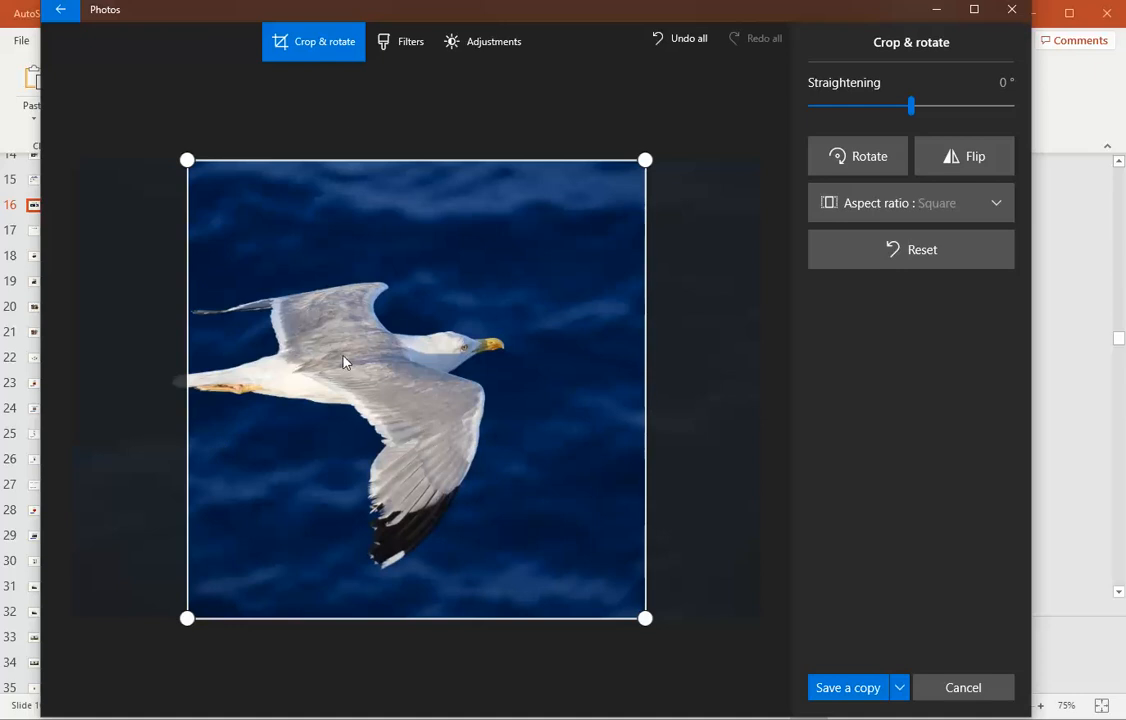
{"action": "mouse_move", "coordinate": [672, 136]}
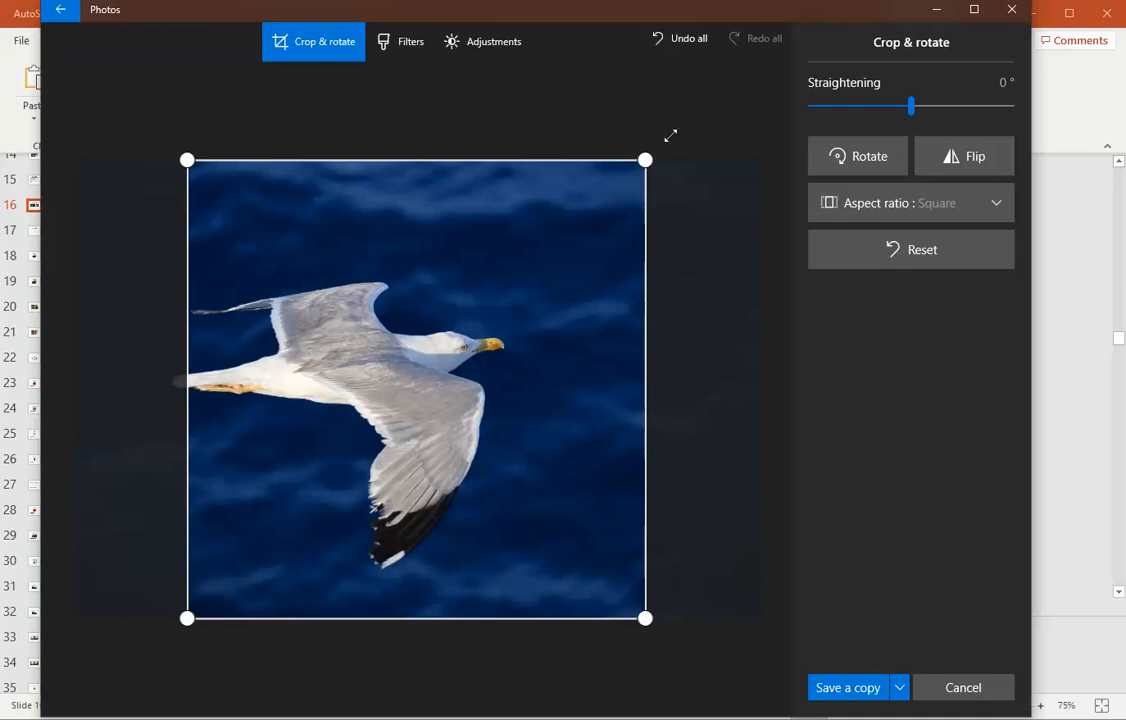
{"action": "left_click_drag", "start_coordinate": [644, 160], "coordinate": [532, 272]}
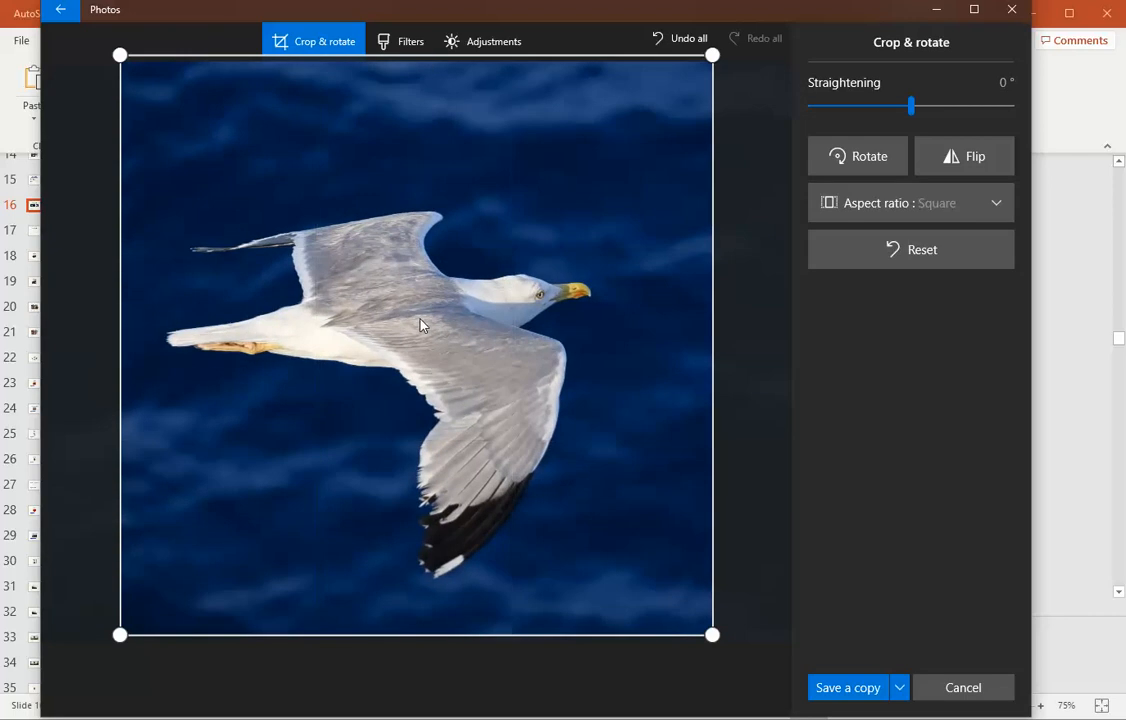
{"action": "mouse_move", "coordinate": [370, 264]}
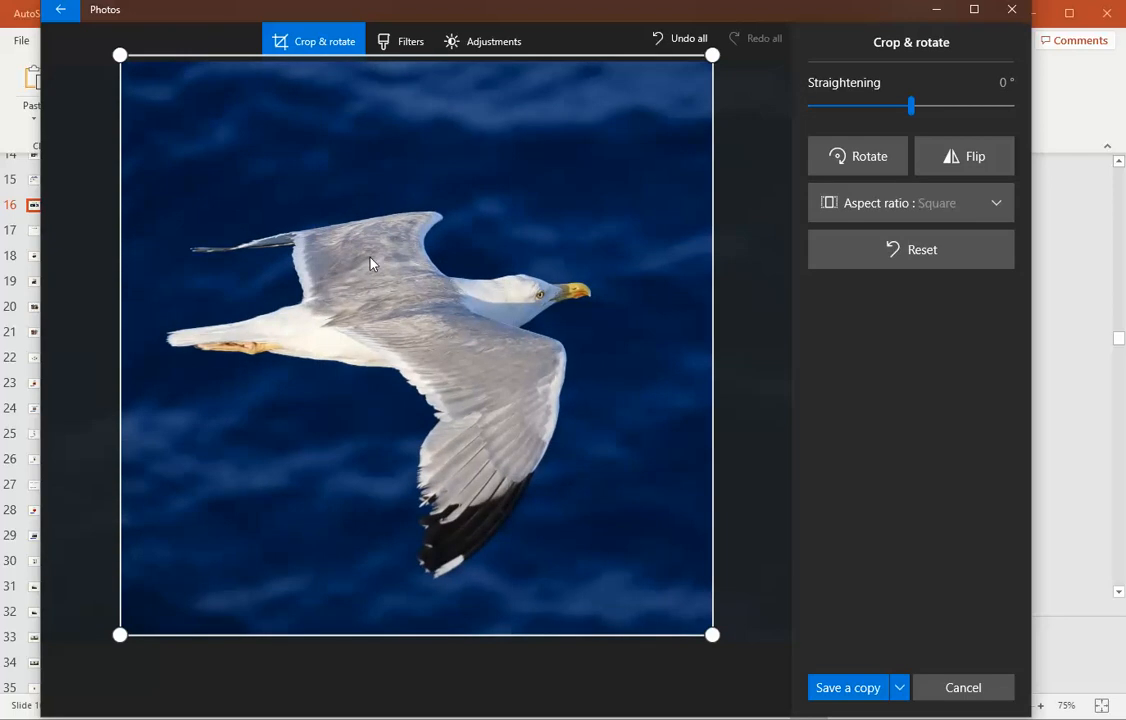
{"action": "mouse_move", "coordinate": [370, 276]}
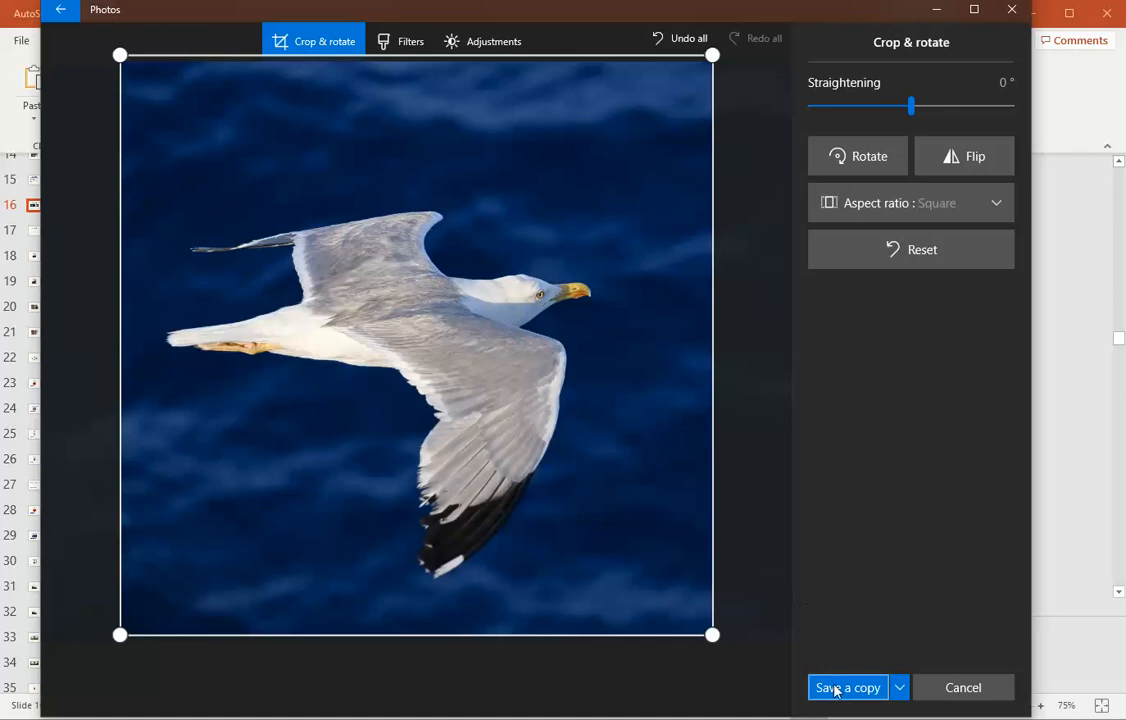
- Save a copy of the cropped photo with SQUARE added to the file name
{"action": "left_click", "coordinate": [848, 688]}
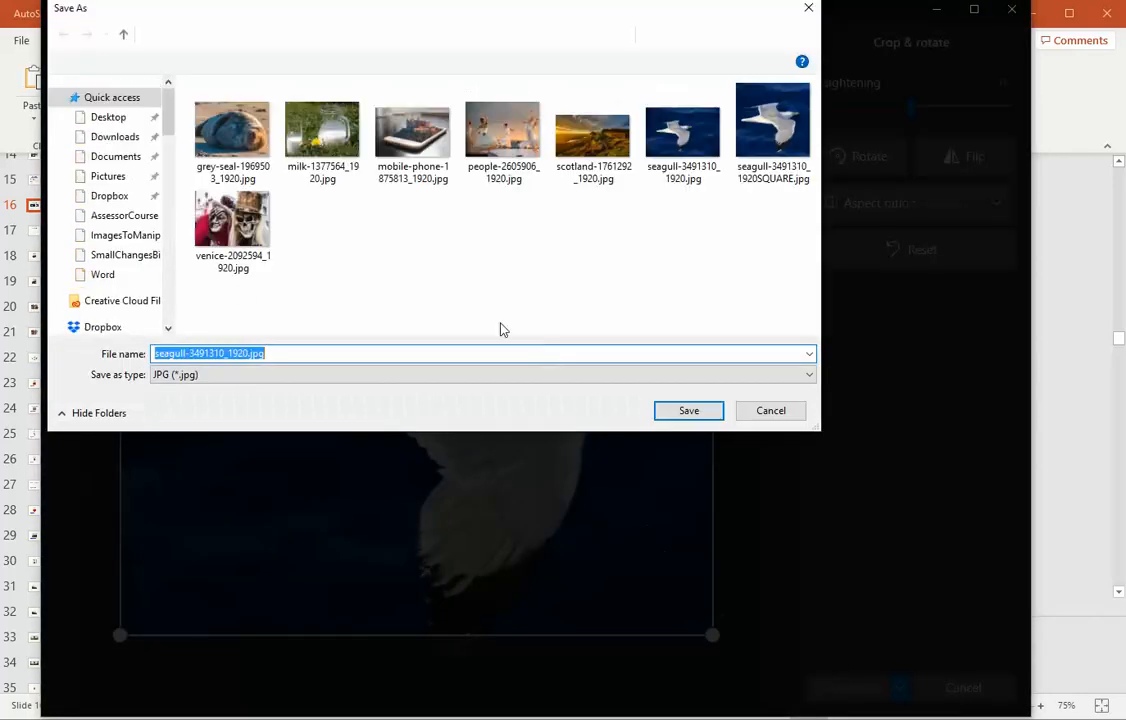
{"action": "left_click", "coordinate": [772, 120]}
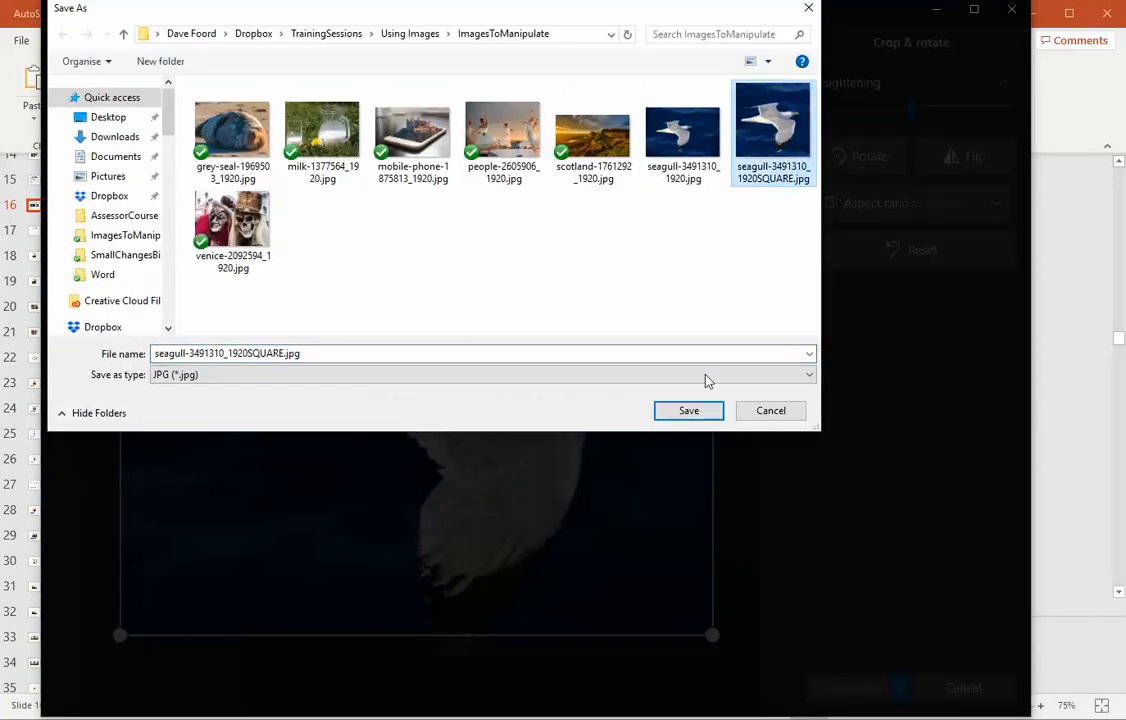
{"action": "left_click", "coordinate": [688, 410]}
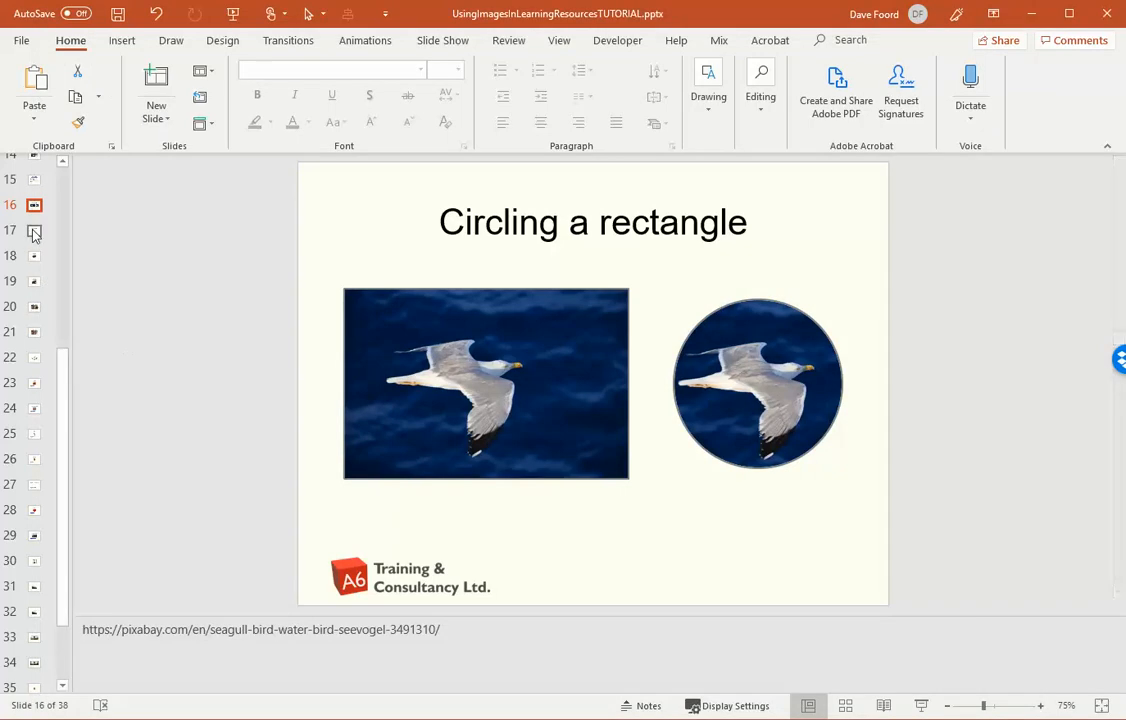
- Insert the SQUARE seagull picture onto blank slide 17, Circling a rectangle
{"action": "left_click", "coordinate": [34, 232]}
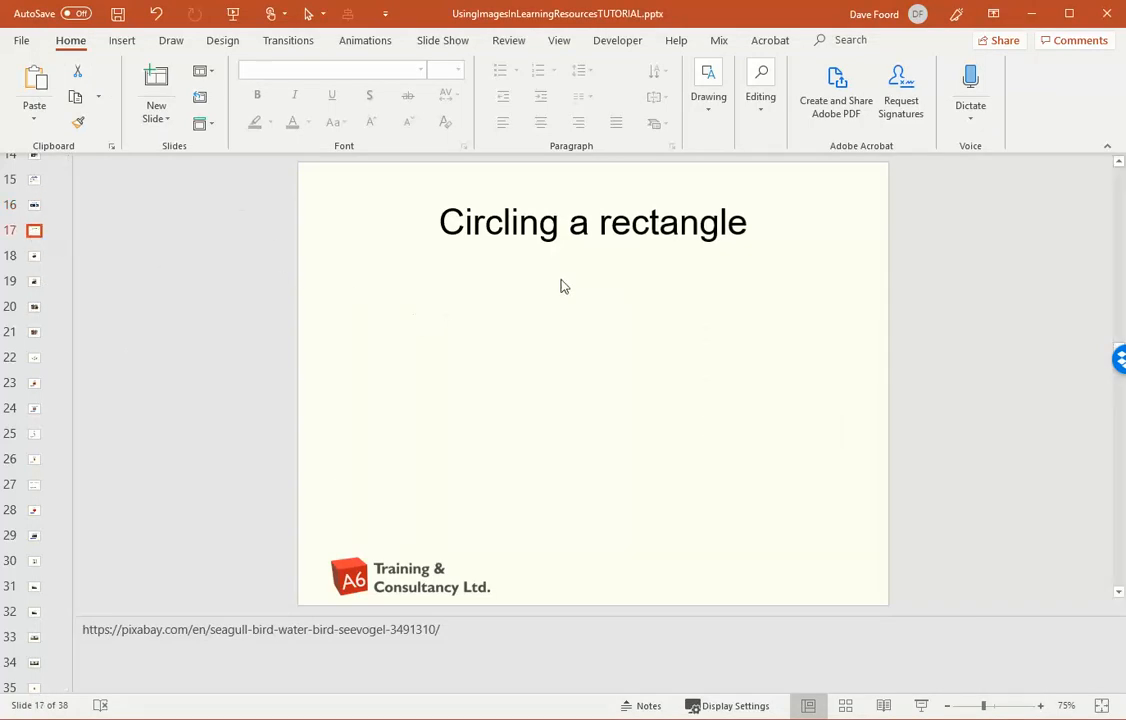
{"action": "mouse_move", "coordinate": [72, 96]}
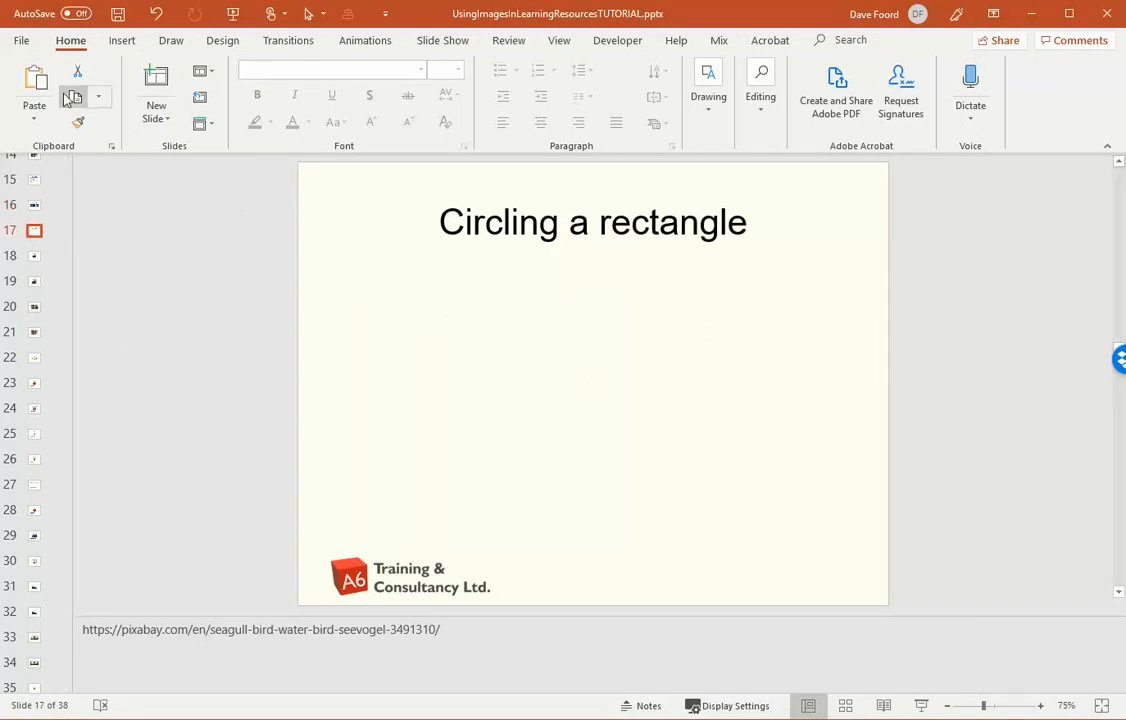
{"action": "left_click", "coordinate": [120, 40]}
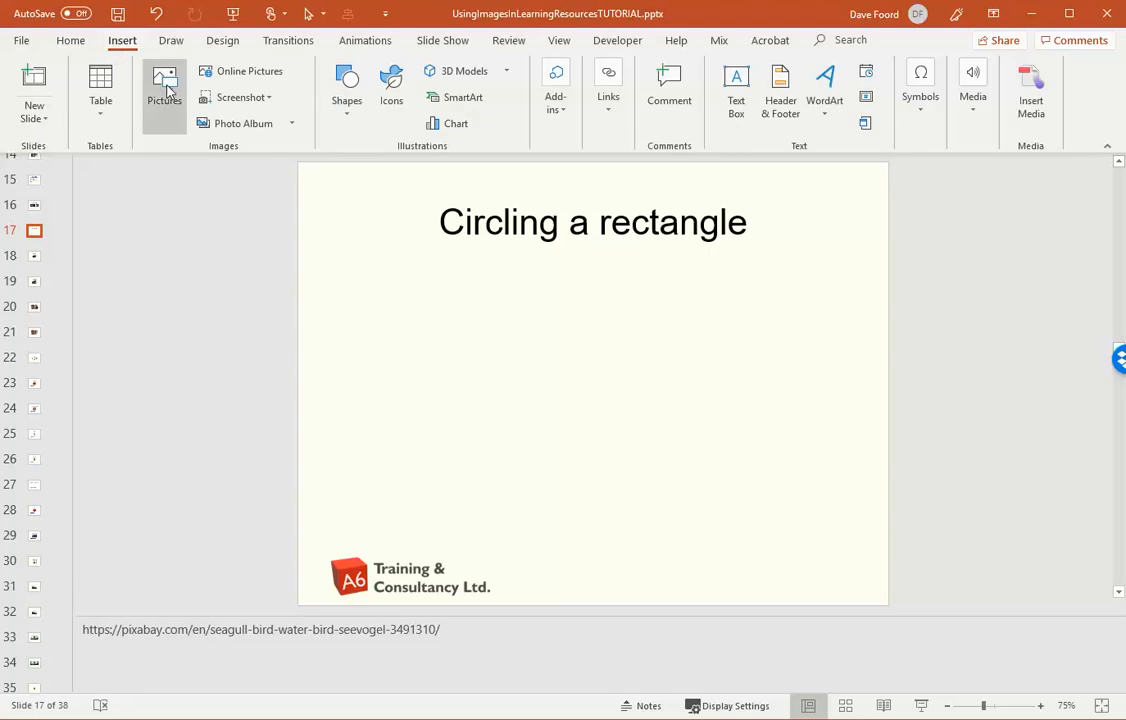
{"action": "left_click", "coordinate": [164, 84]}
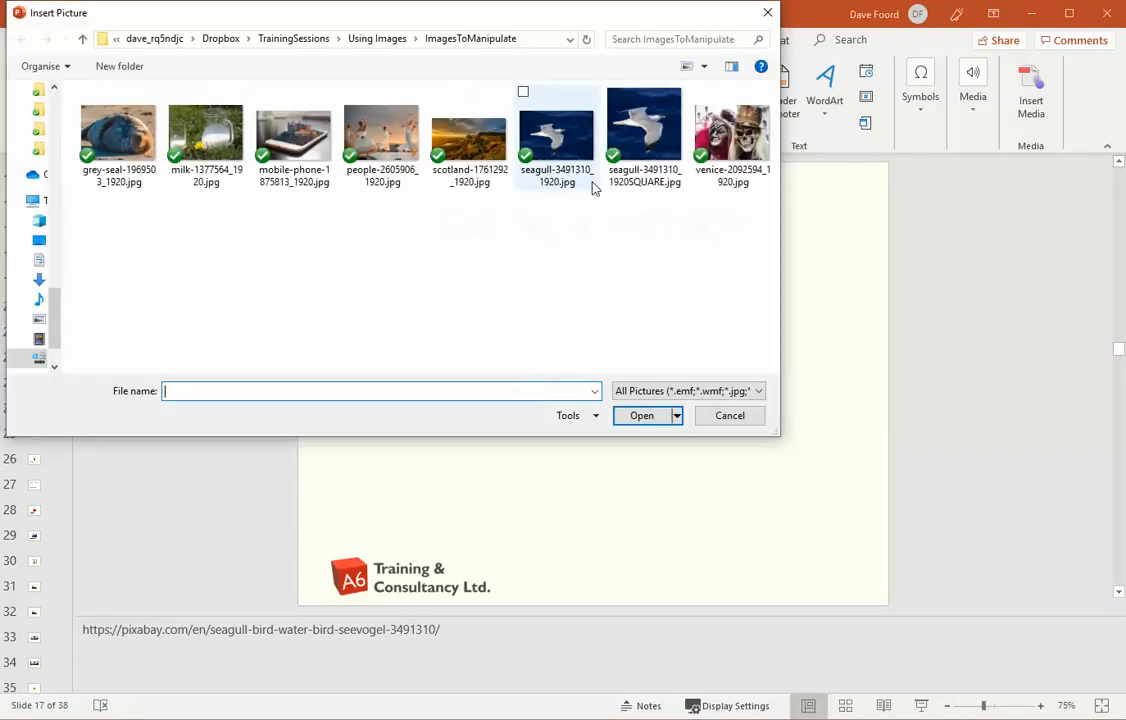
{"action": "left_click", "coordinate": [730, 414]}
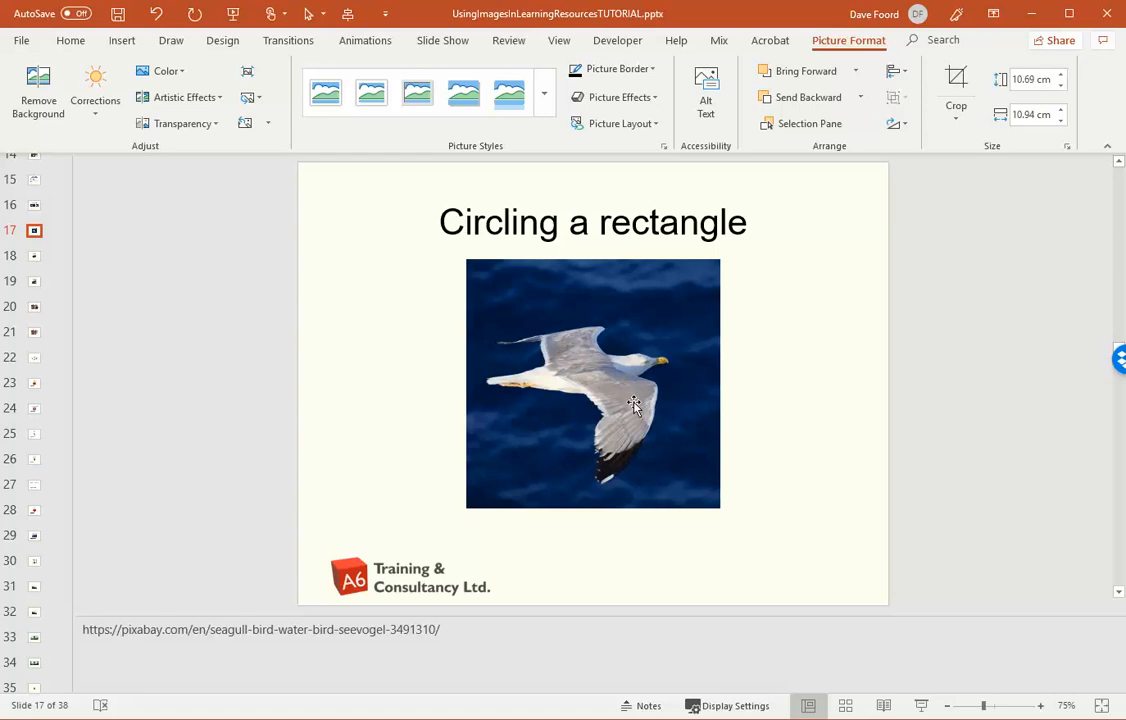
- Apply the oval-with-shadow picture style to the seagull photo
{"action": "left_click", "coordinate": [592, 384]}
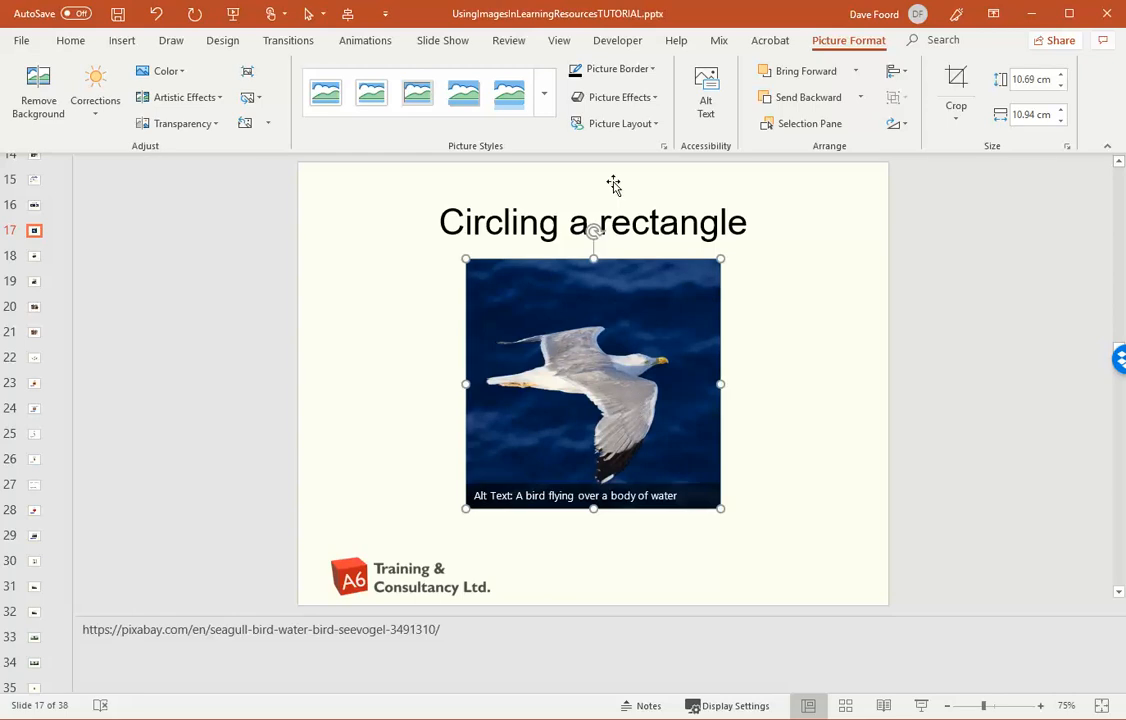
{"action": "mouse_move", "coordinate": [616, 96]}
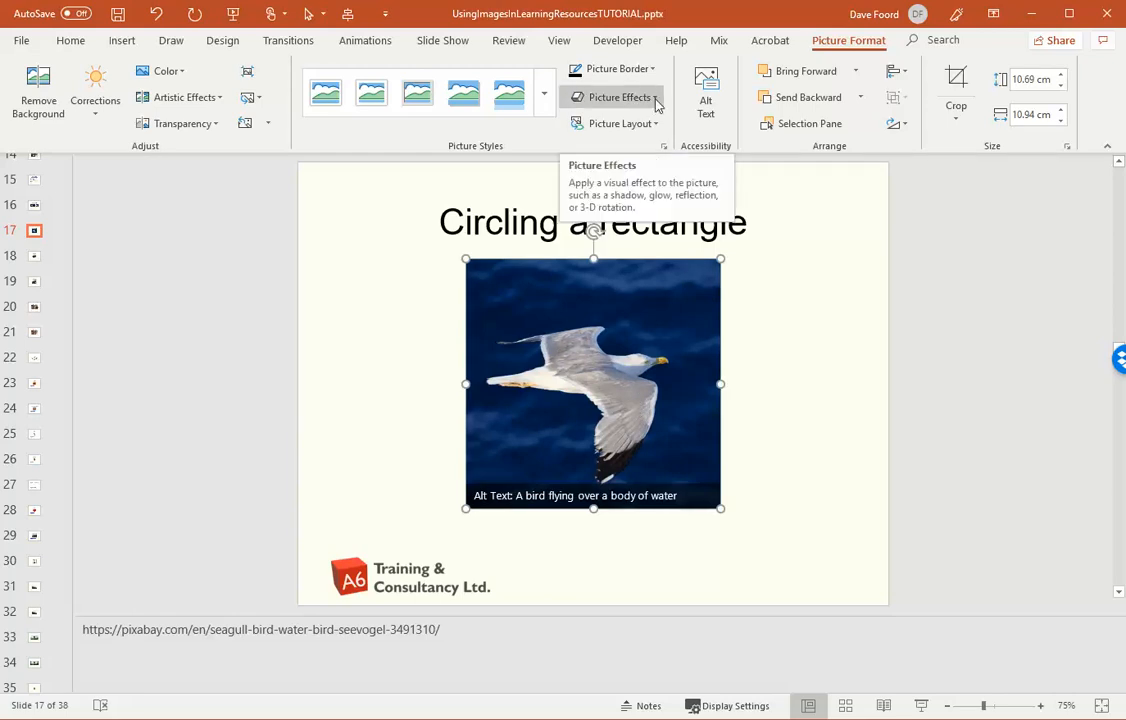
{"action": "left_click", "coordinate": [544, 92]}
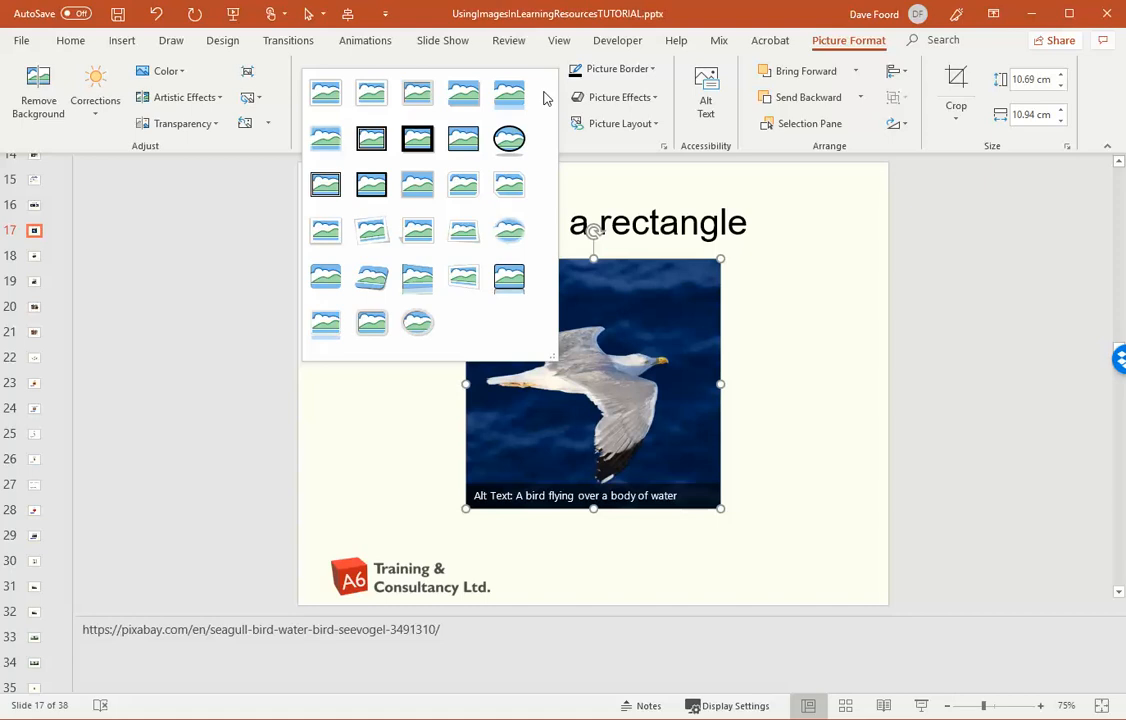
{"action": "left_click", "coordinate": [508, 138]}
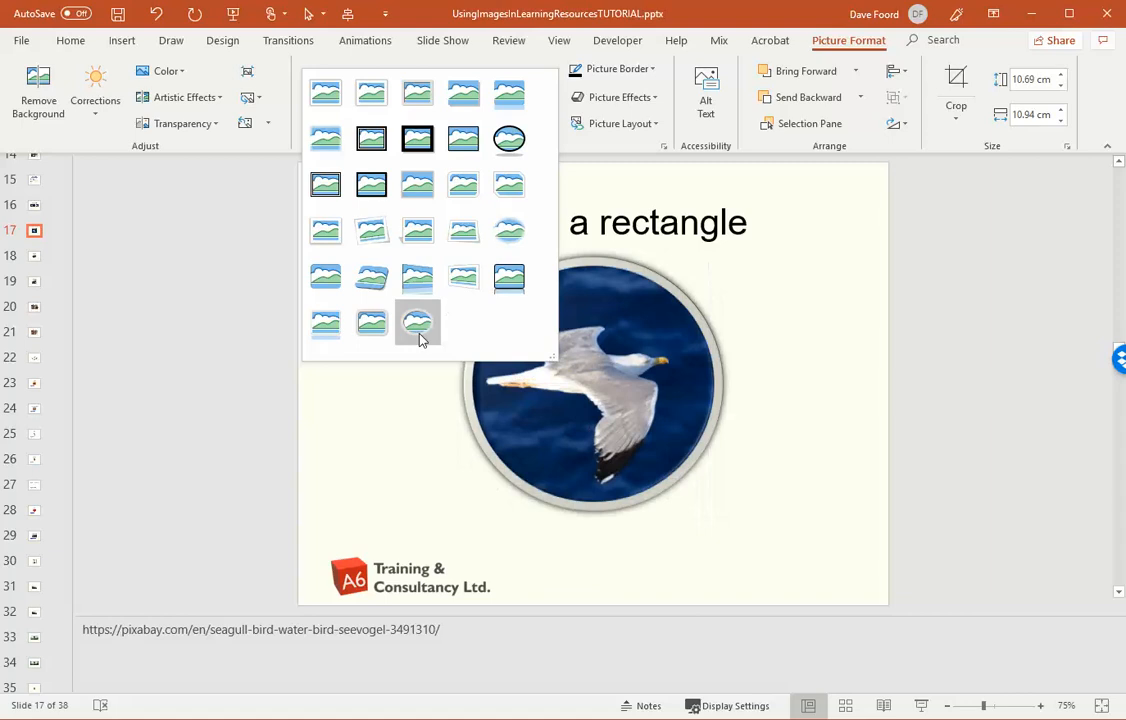
{"action": "mouse_move", "coordinate": [416, 322]}
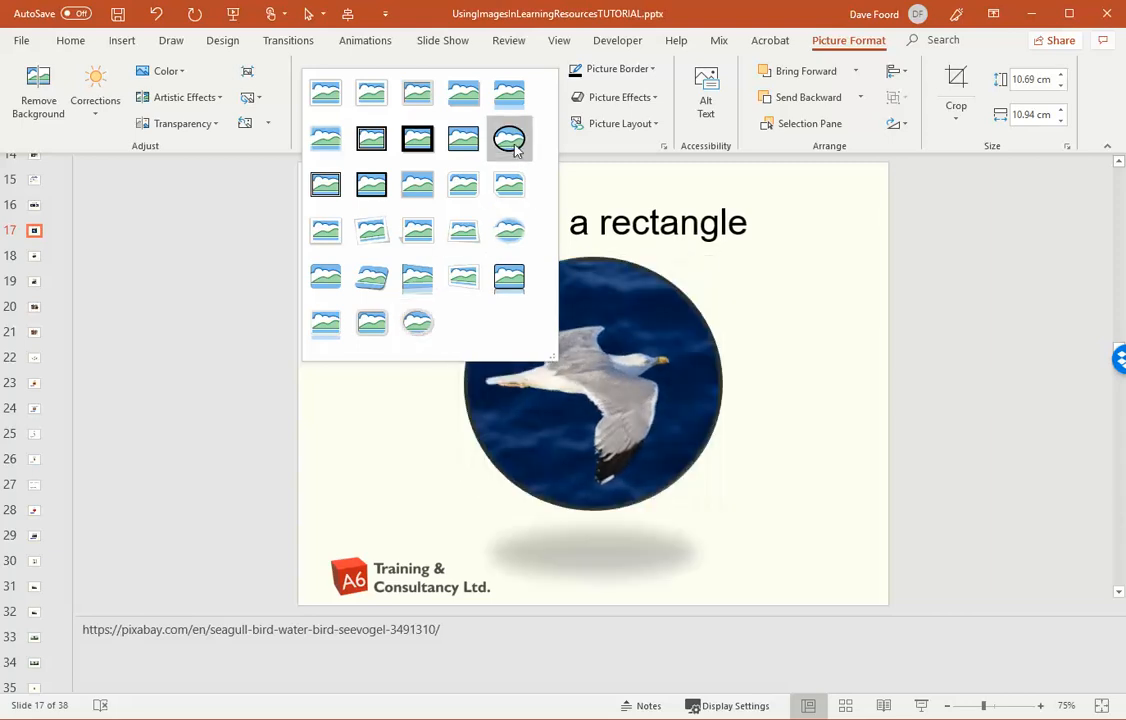
{"action": "left_click", "coordinate": [508, 138]}
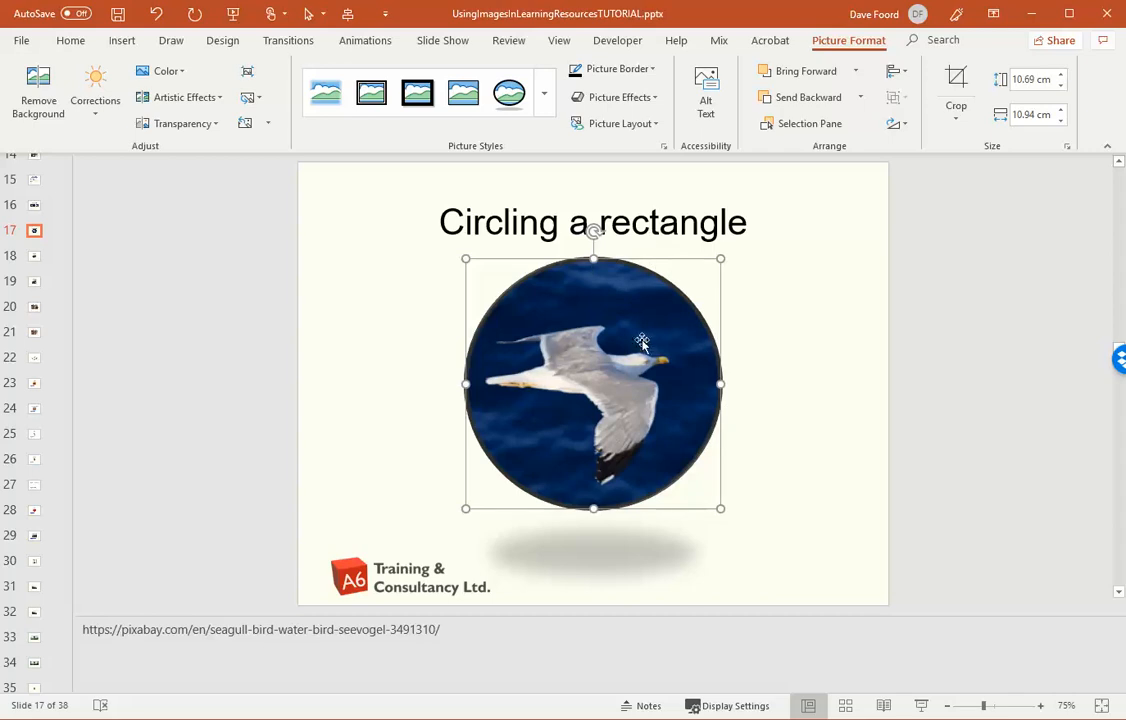
{"action": "mouse_move", "coordinate": [644, 340]}
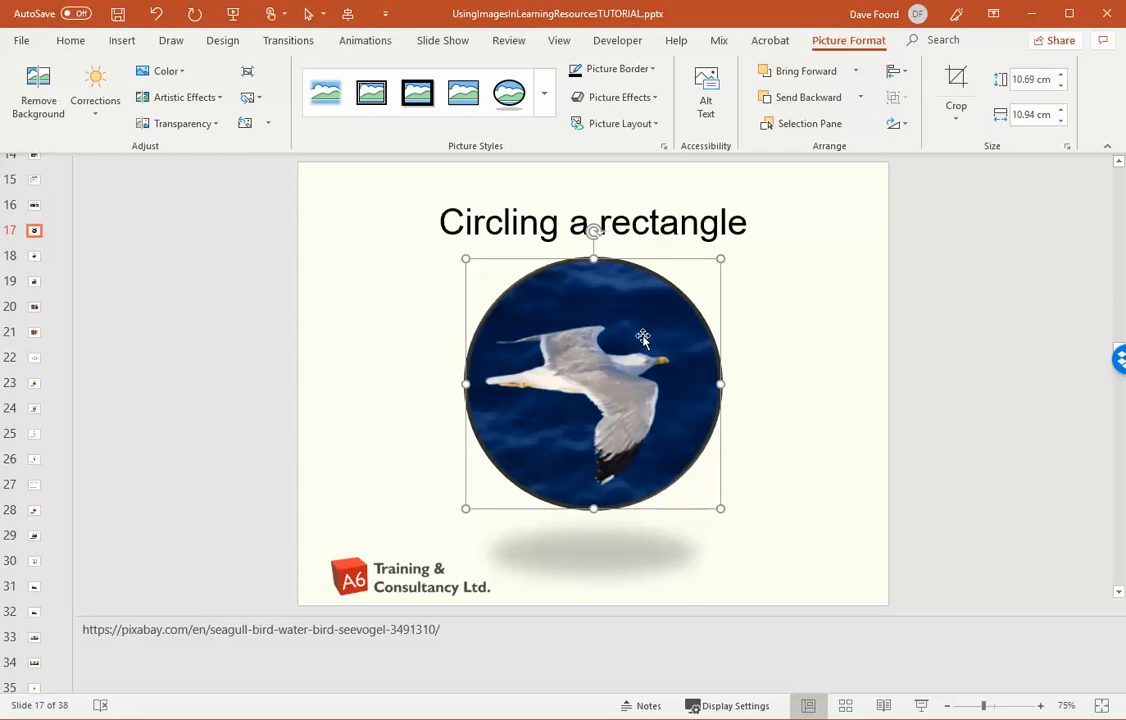
{"action": "mouse_move", "coordinate": [552, 344]}
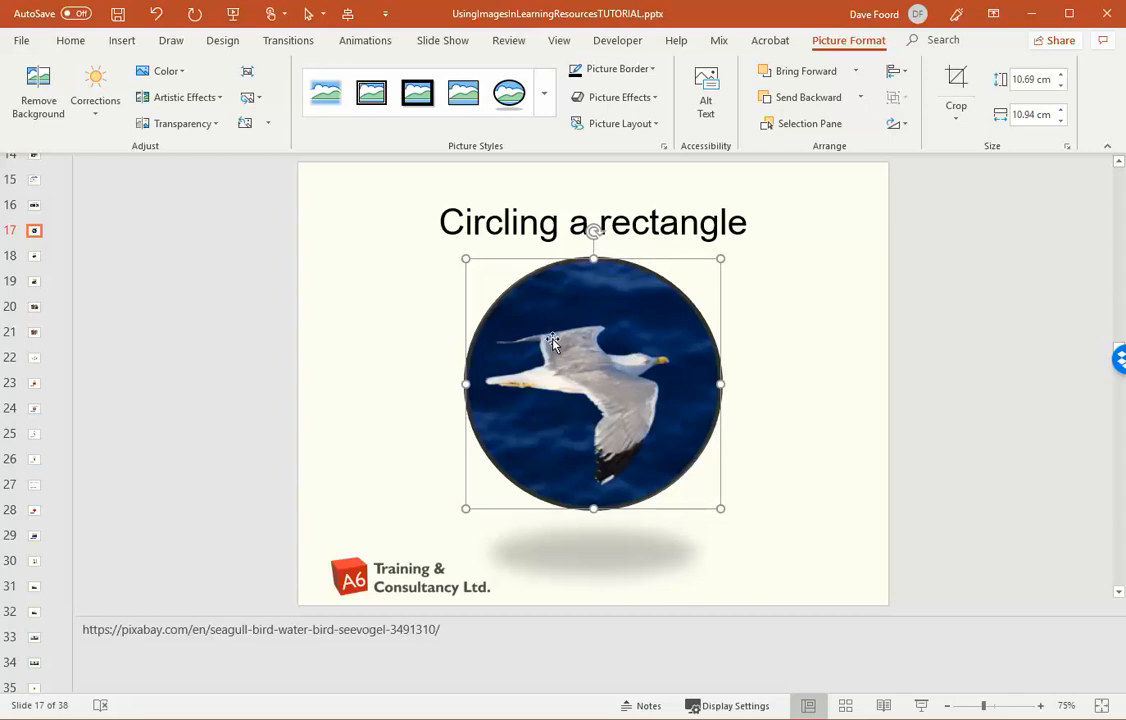
{"action": "mouse_move", "coordinate": [568, 560]}
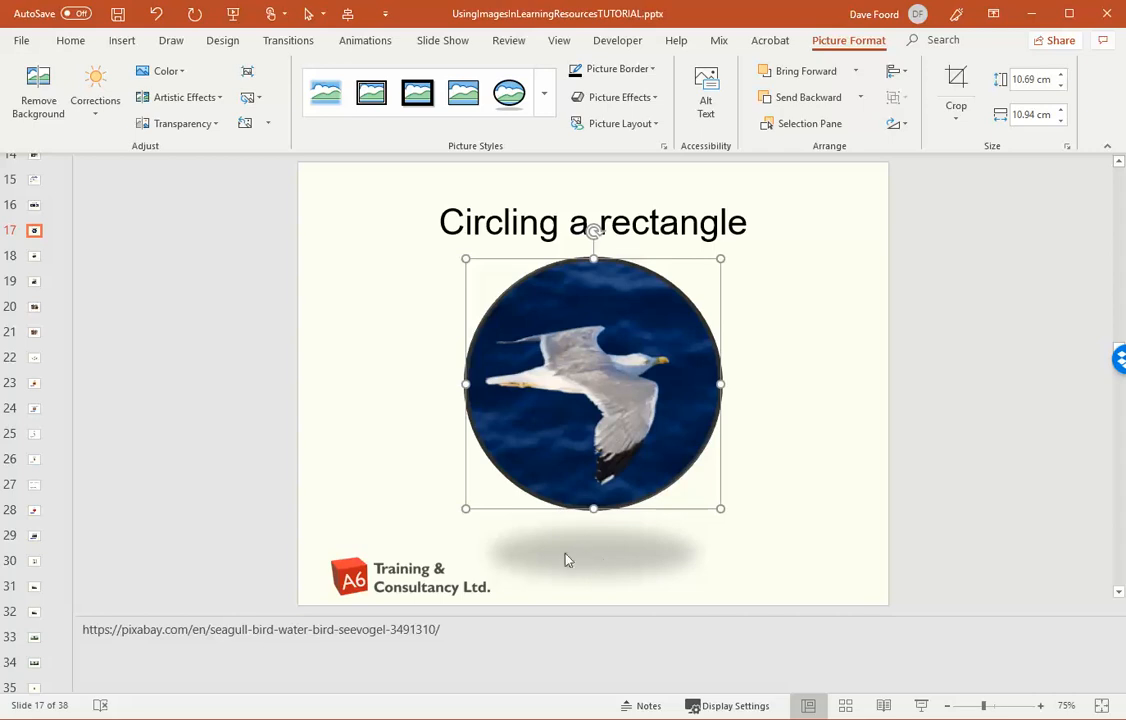
{"action": "mouse_move", "coordinate": [616, 96]}
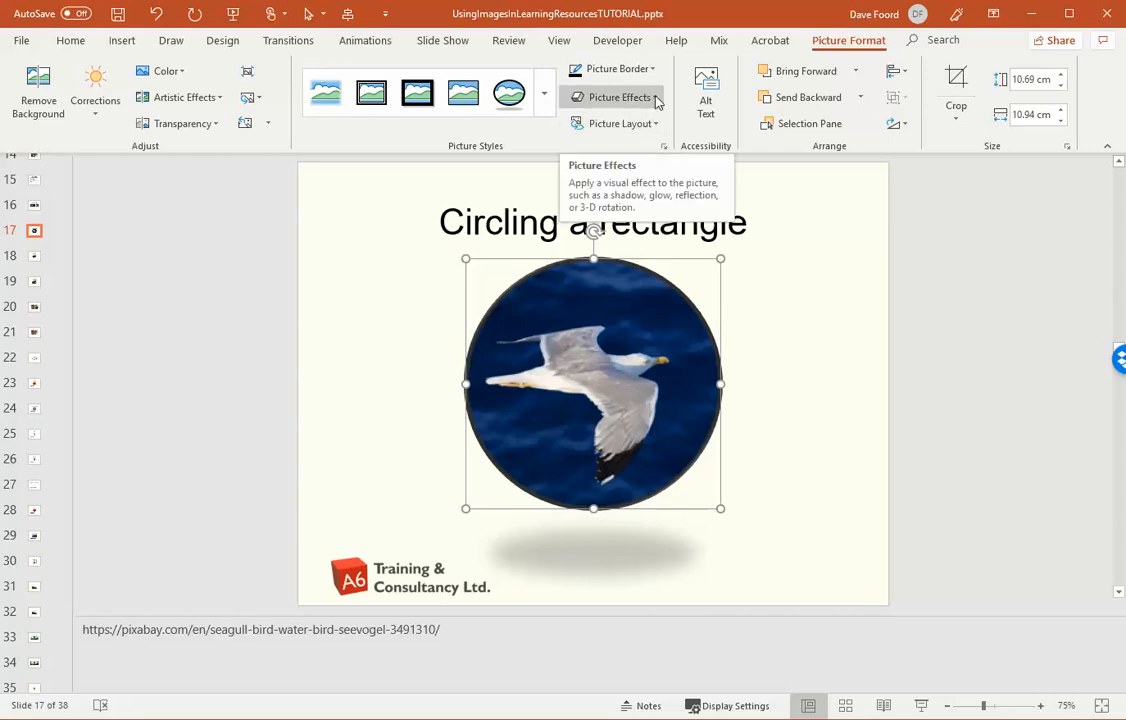
- Set the circular photo's shadow effect to No Shadow and deselect it
{"action": "left_click", "coordinate": [616, 96]}
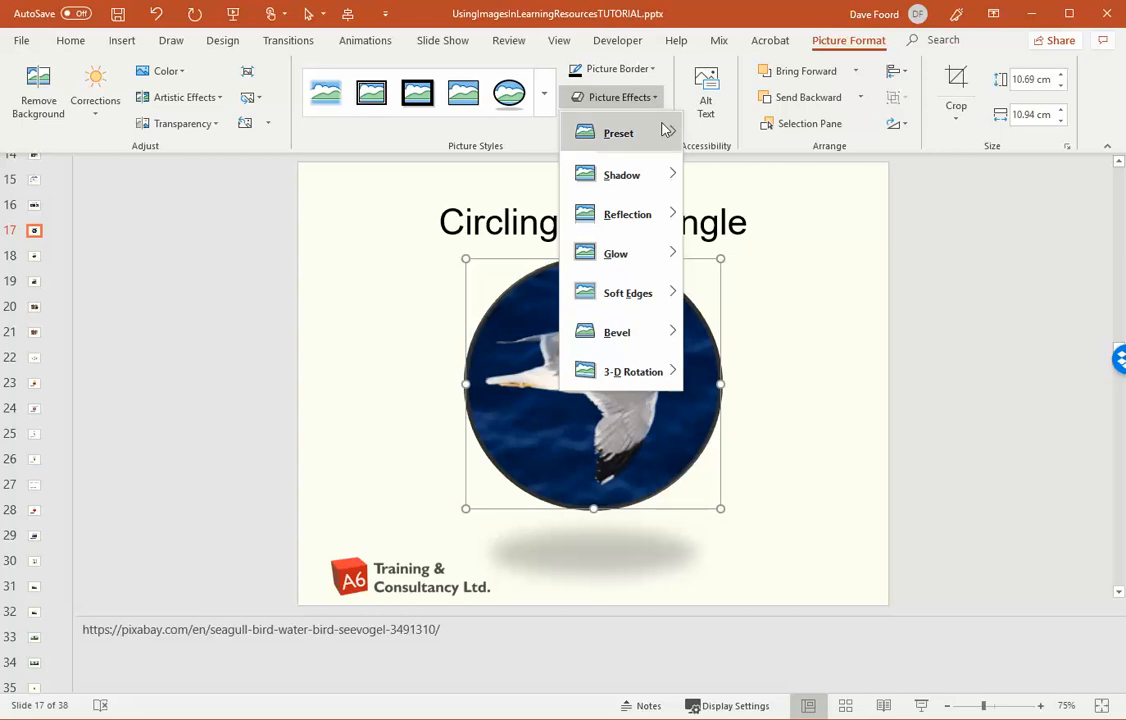
{"action": "left_click", "coordinate": [618, 132]}
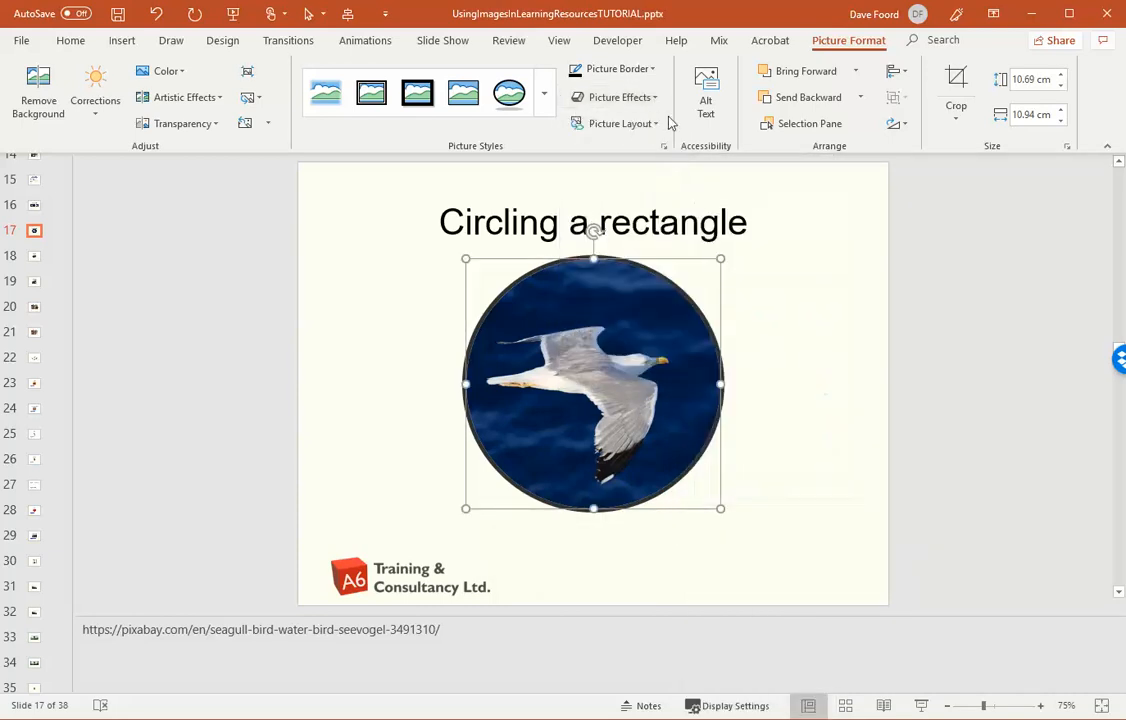
{"action": "left_click", "coordinate": [616, 252]}
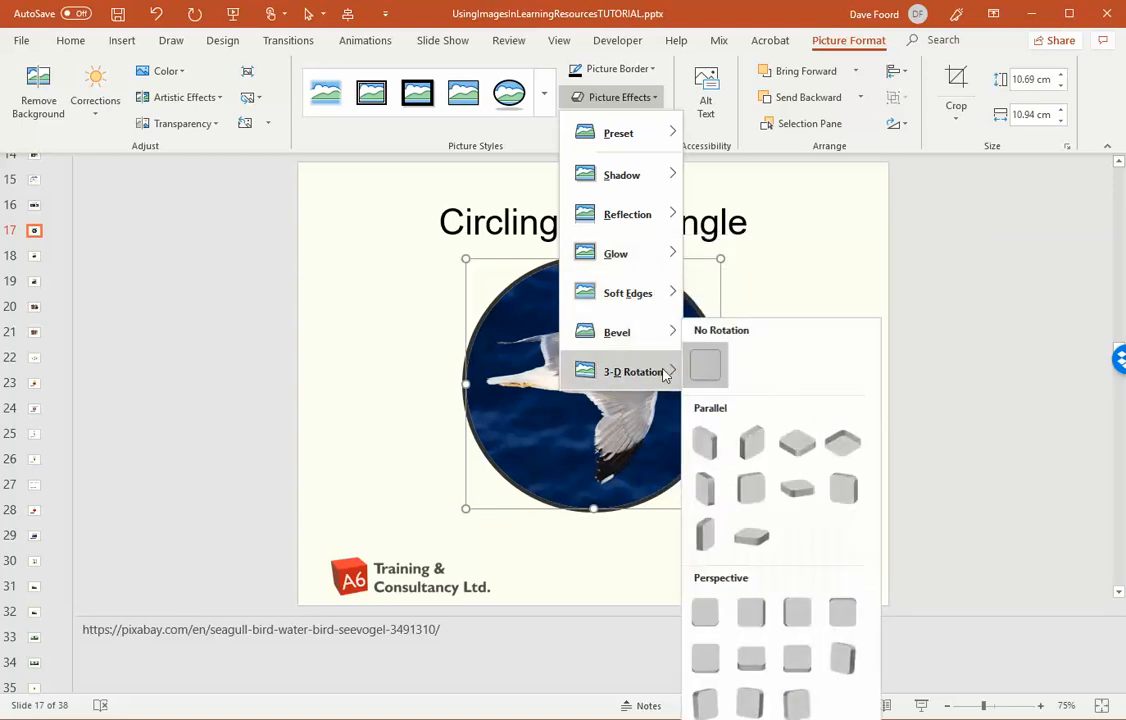
{"action": "left_click", "coordinate": [396, 404]}
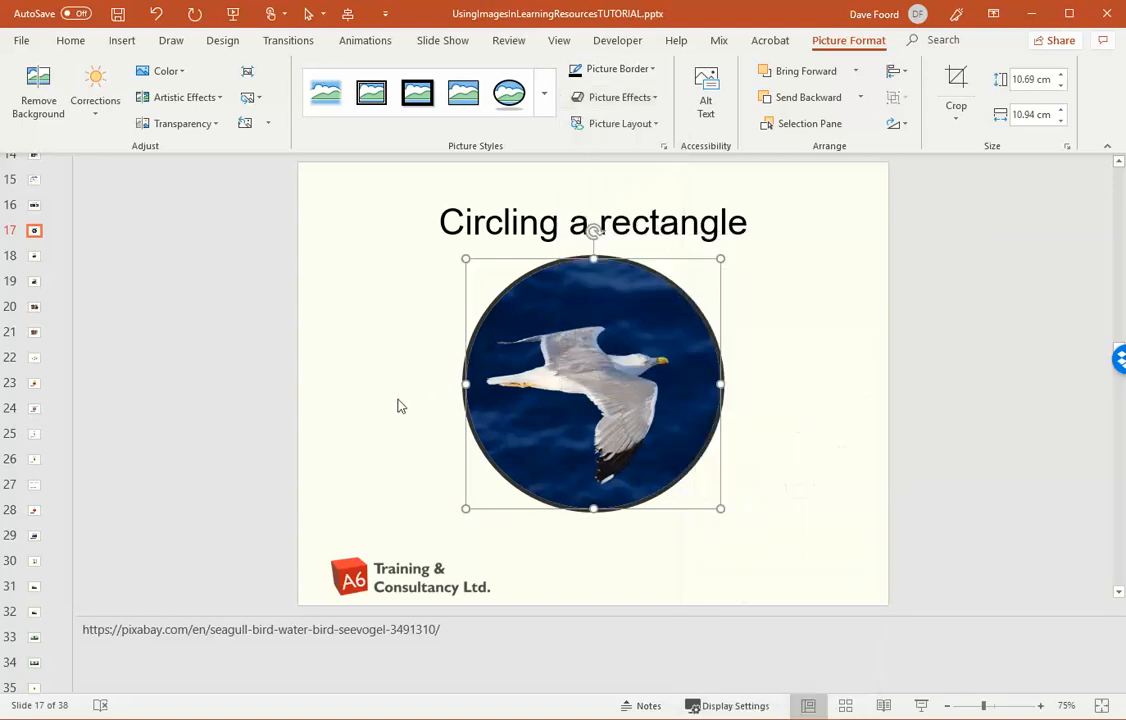
{"action": "left_click", "coordinate": [400, 406]}
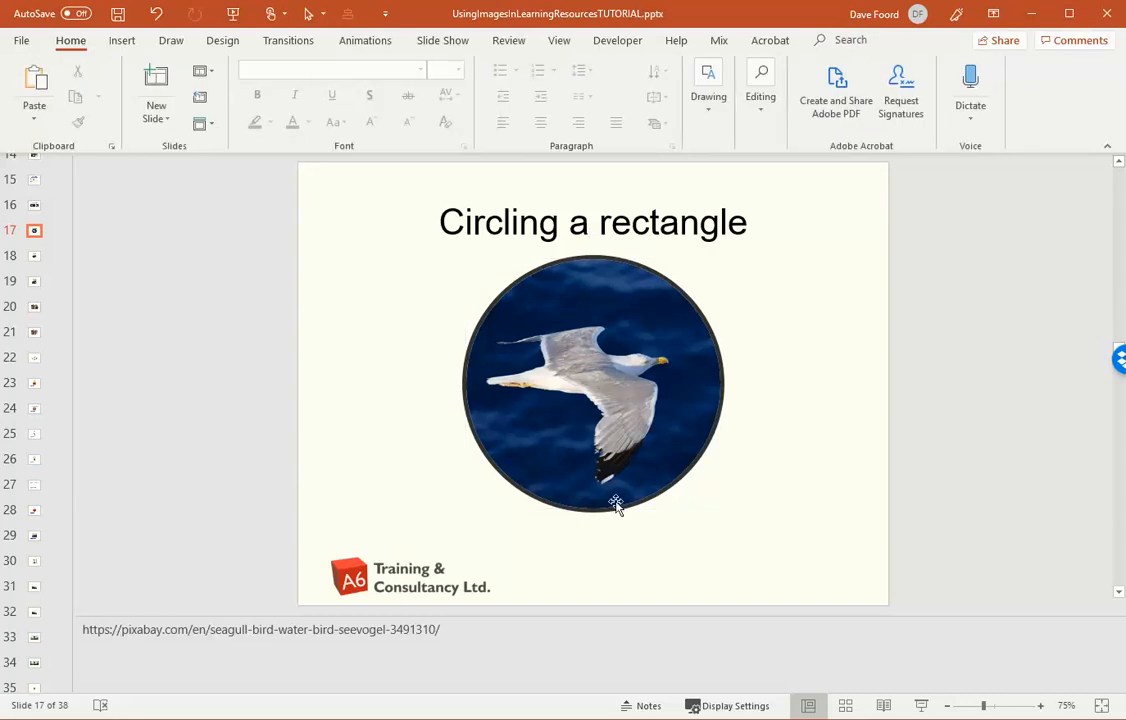
{"action": "mouse_move", "coordinate": [624, 334]}
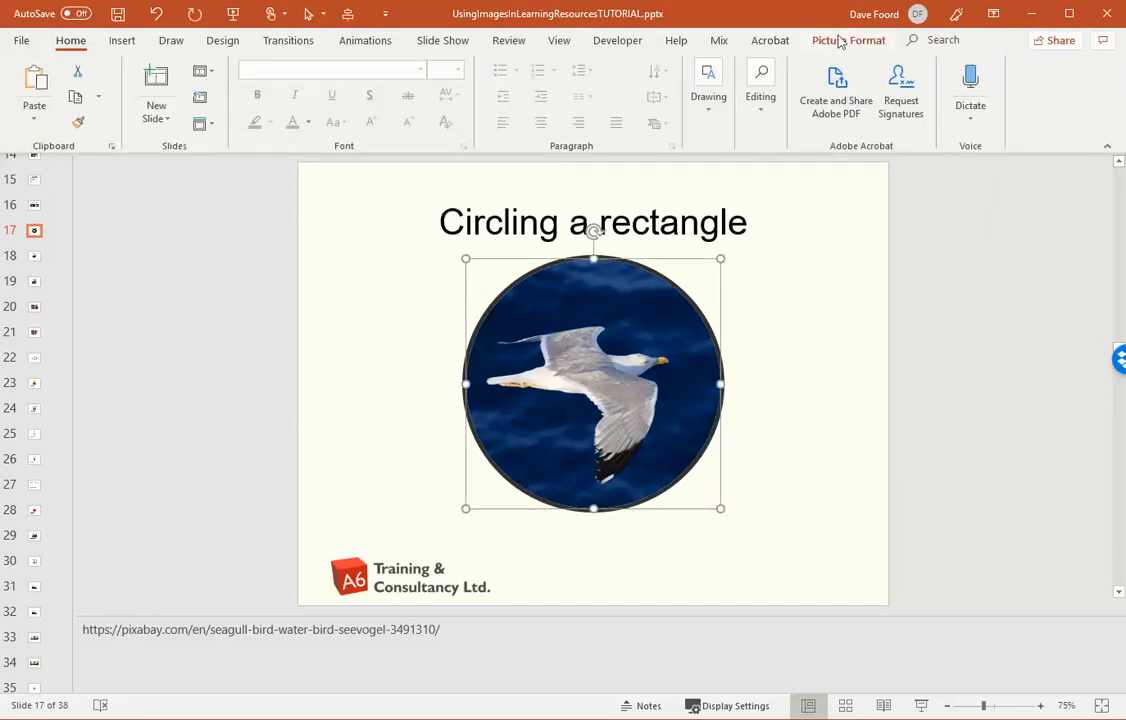
- Set the circular seagull photo's Picture Border colour to Yellow
{"action": "left_click", "coordinate": [848, 40]}
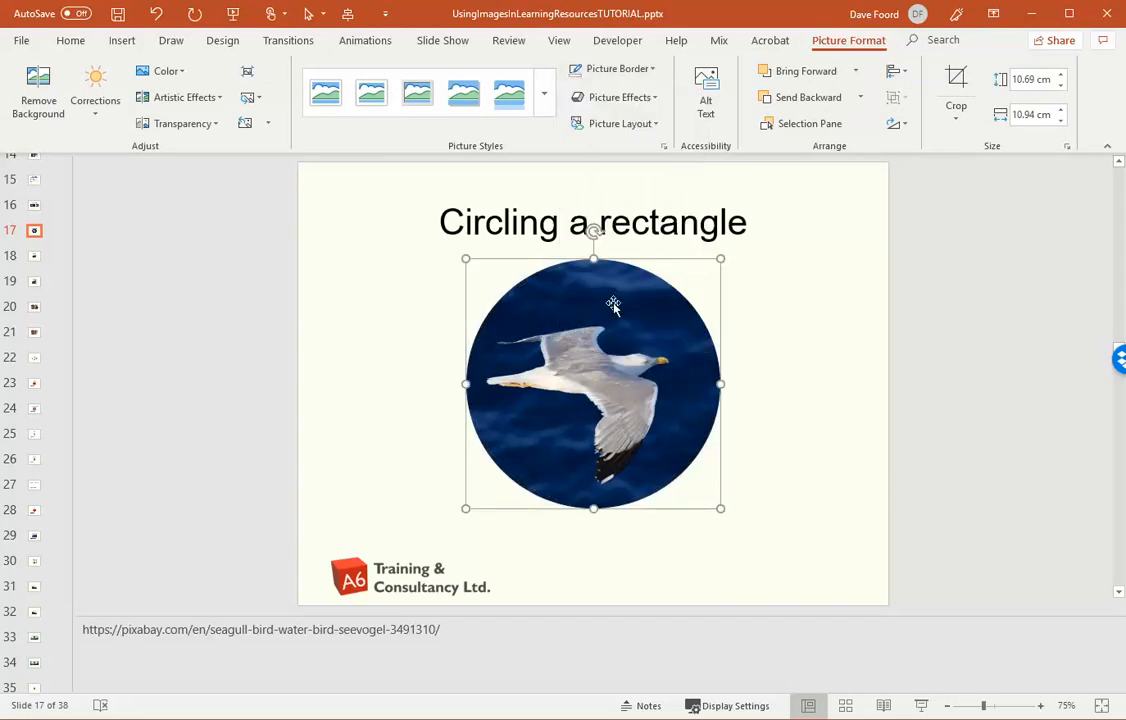
{"action": "left_click", "coordinate": [610, 68]}
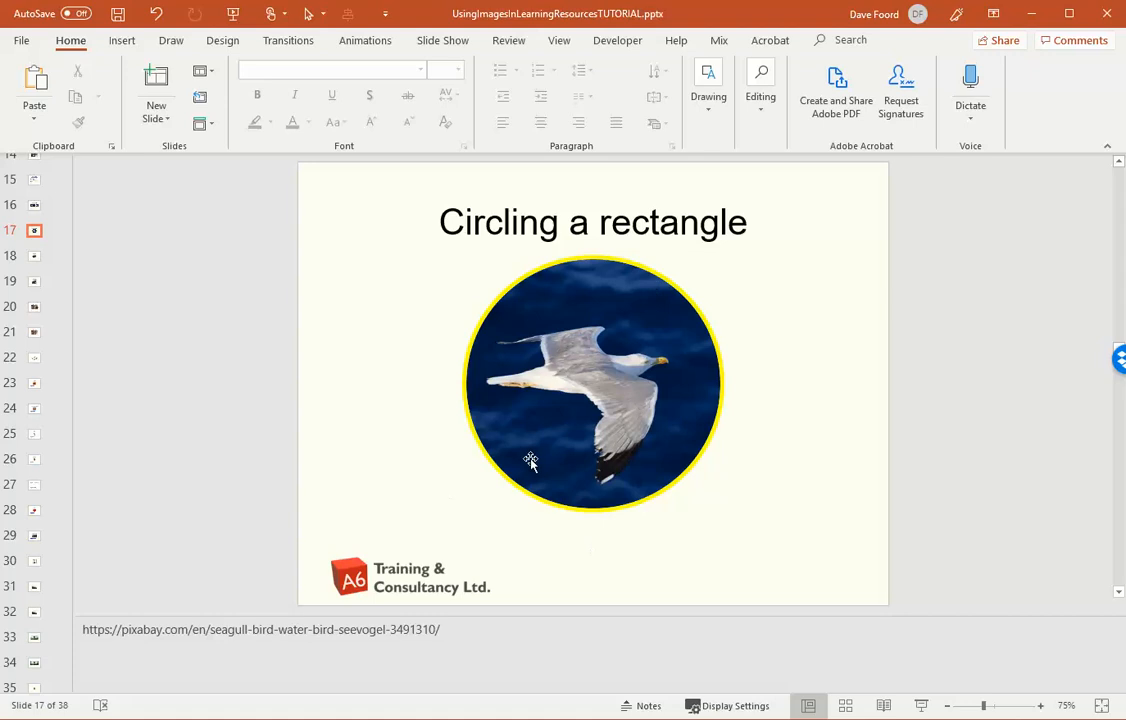
{"action": "mouse_move", "coordinate": [556, 410]}
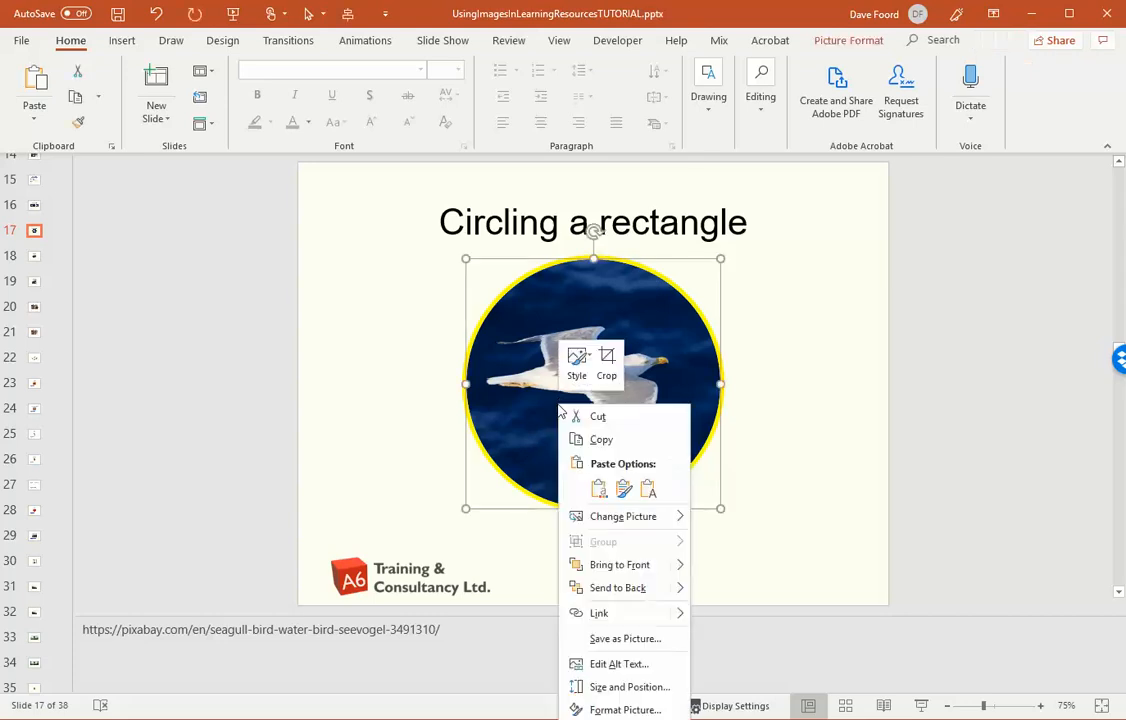
{"action": "mouse_move", "coordinate": [1092, 380]}
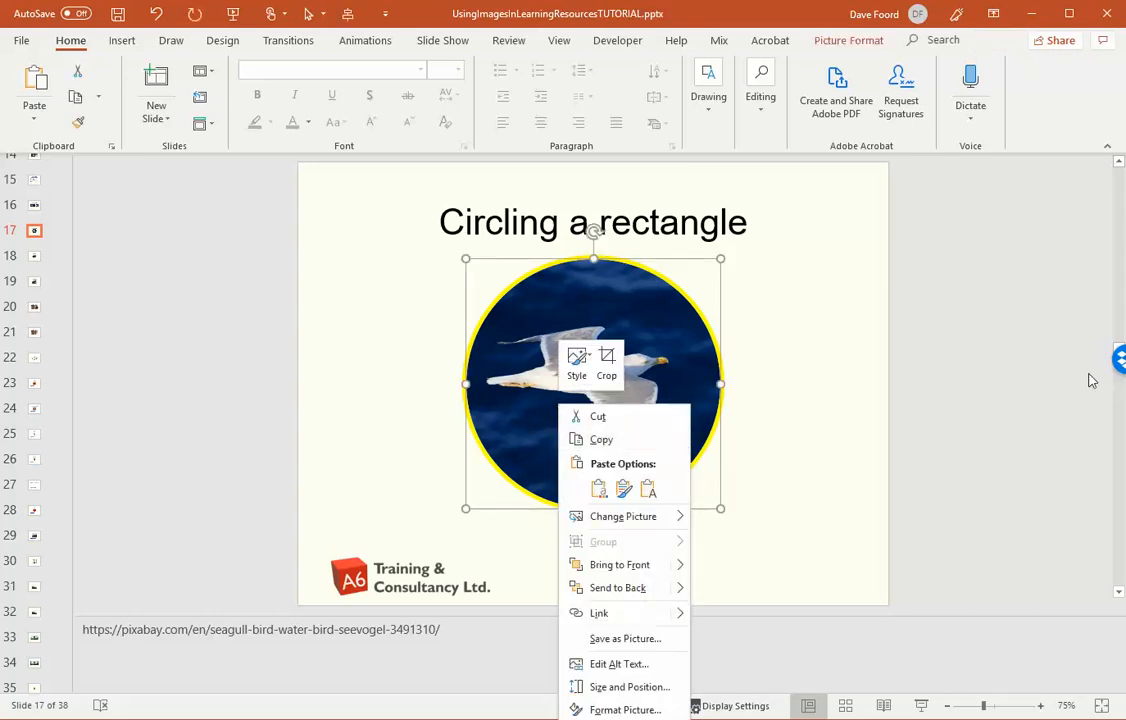
{"action": "left_click", "coordinate": [824, 402]}
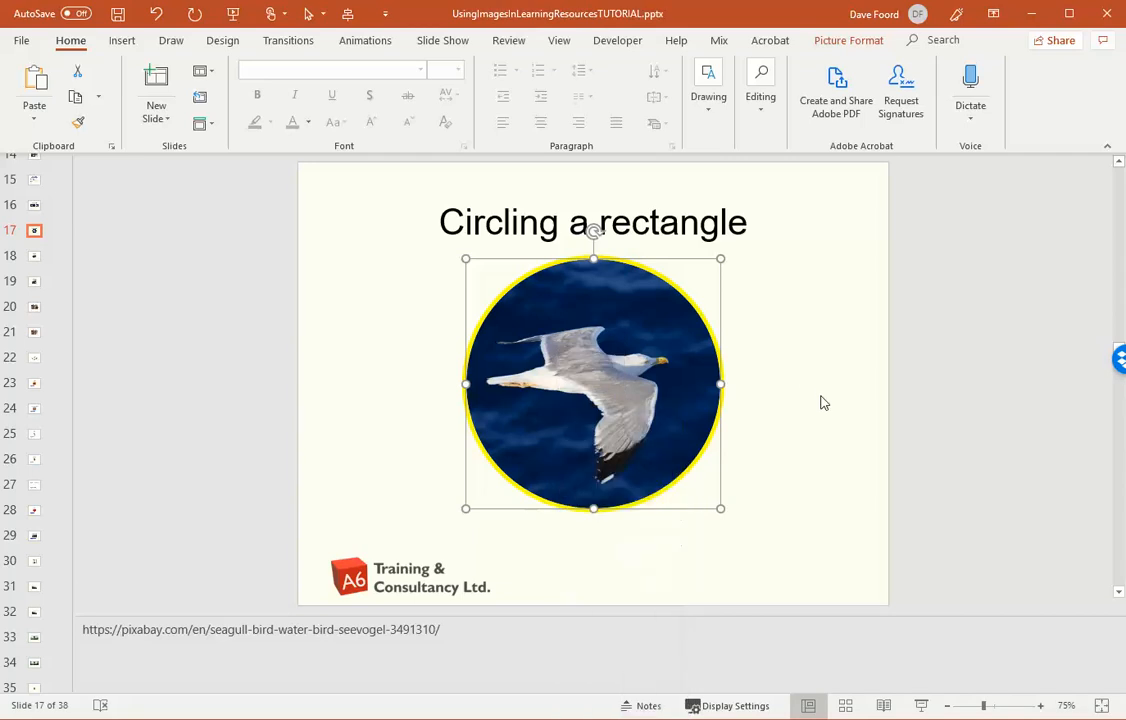